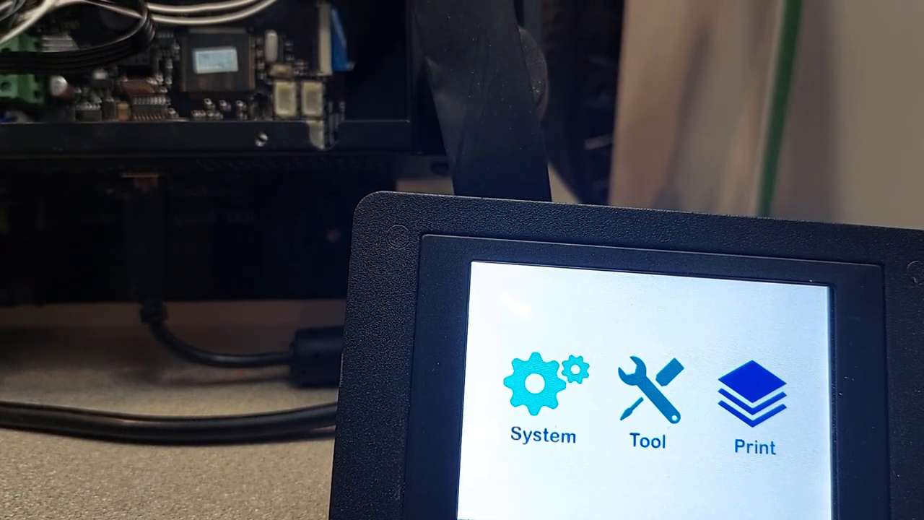
Step: Open the System menu showing Info, About, language and Default options
left_click(540, 383)
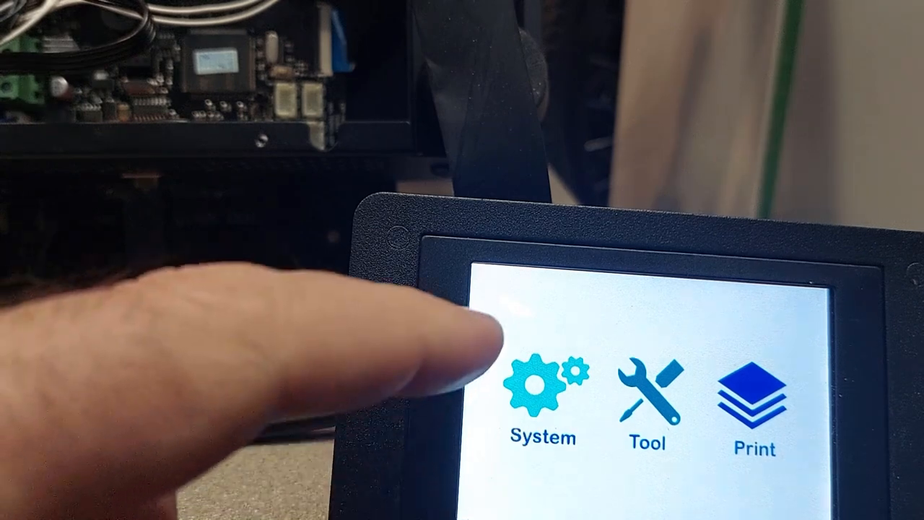
left_click(537, 390)
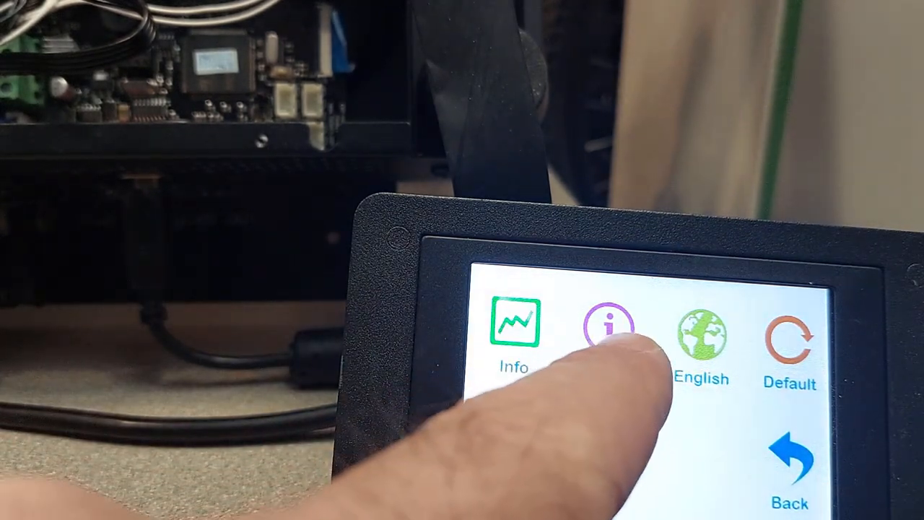
left_click(609, 329)
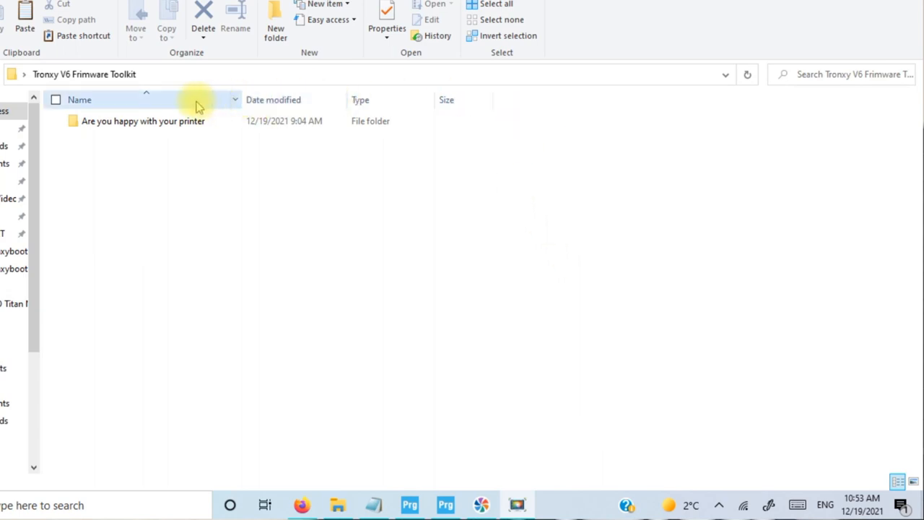
Step: Navigate into 'Are you happy with your printer' then 'no', and select Marlin OR Chitu.pdf
left_click(143, 121)
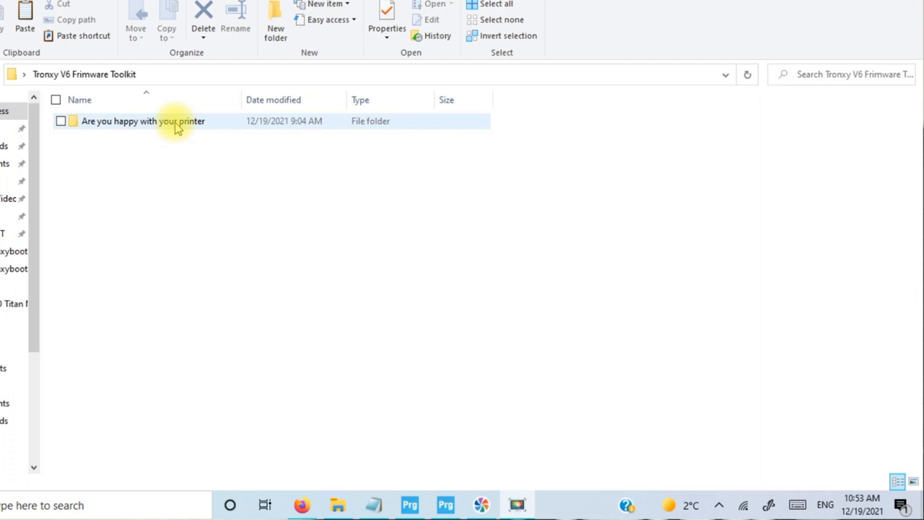
double_click(143, 121)
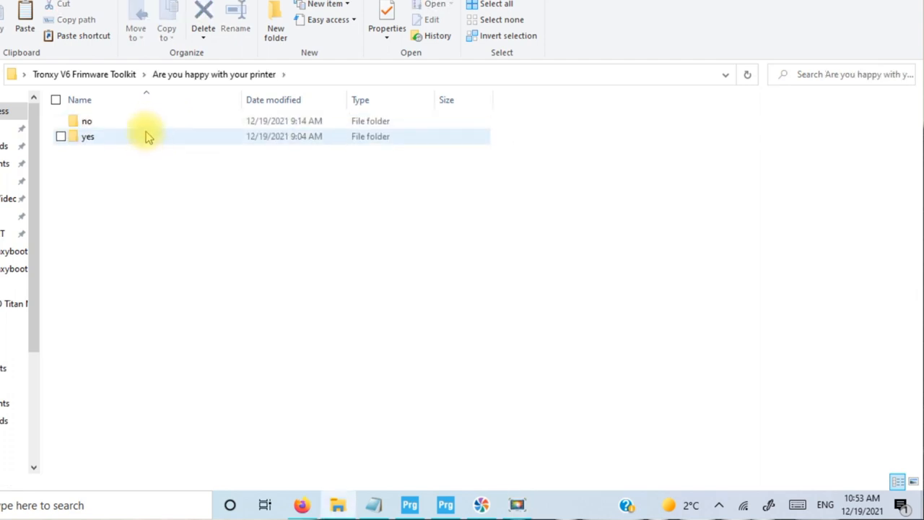
double_click(87, 135)
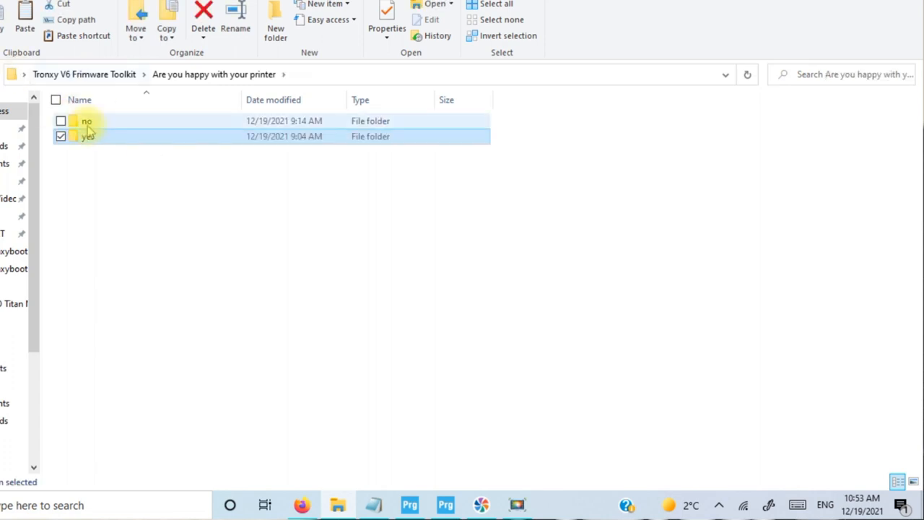
double_click(87, 121)
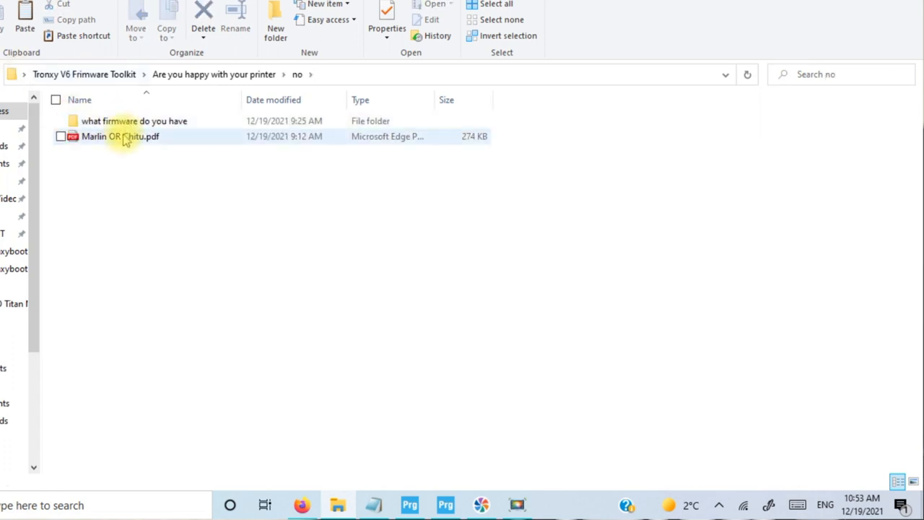
left_click(119, 135)
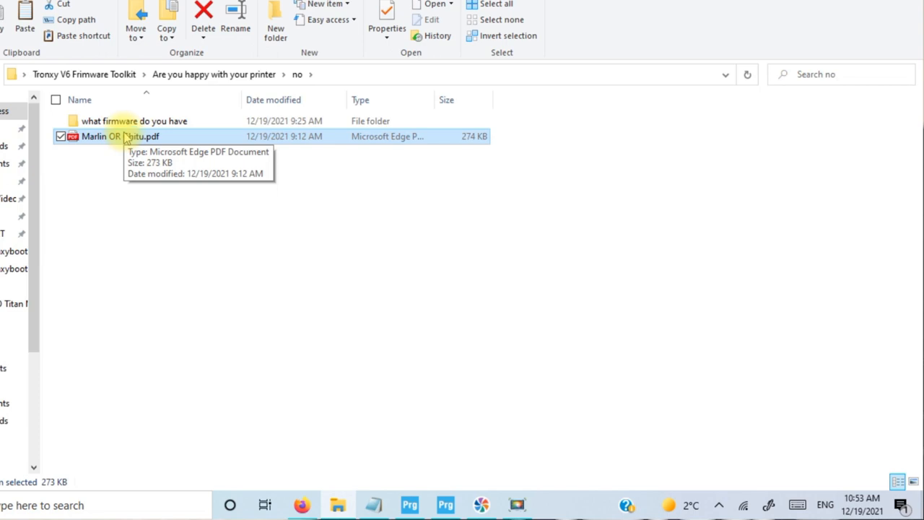
Step: Open Marlin OR Chitu.pdf in Edge and read Method one comparing Chitu and Marlin boot screens
double_click(121, 136)
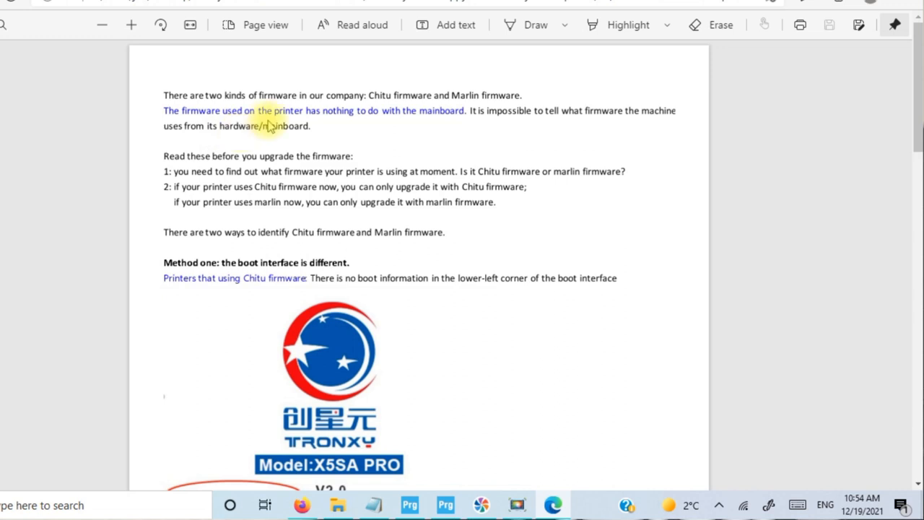
mouse_move(398, 121)
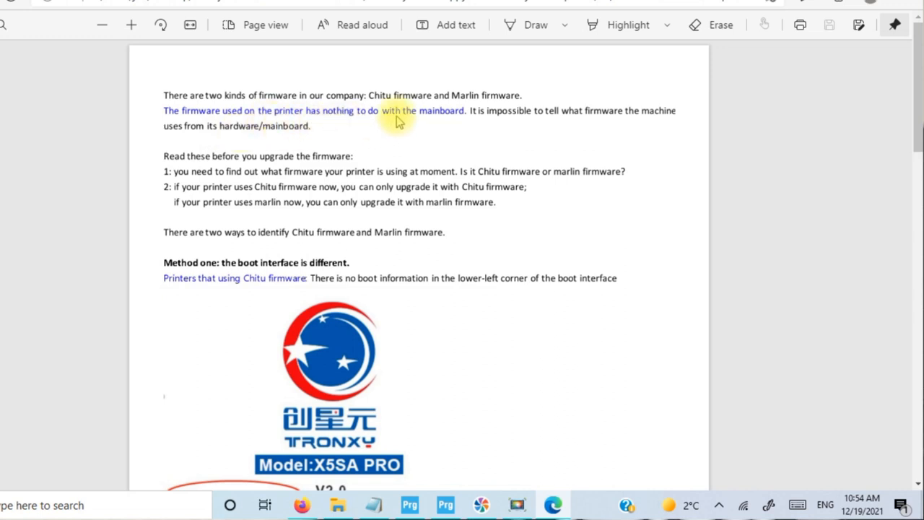
mouse_move(248, 130)
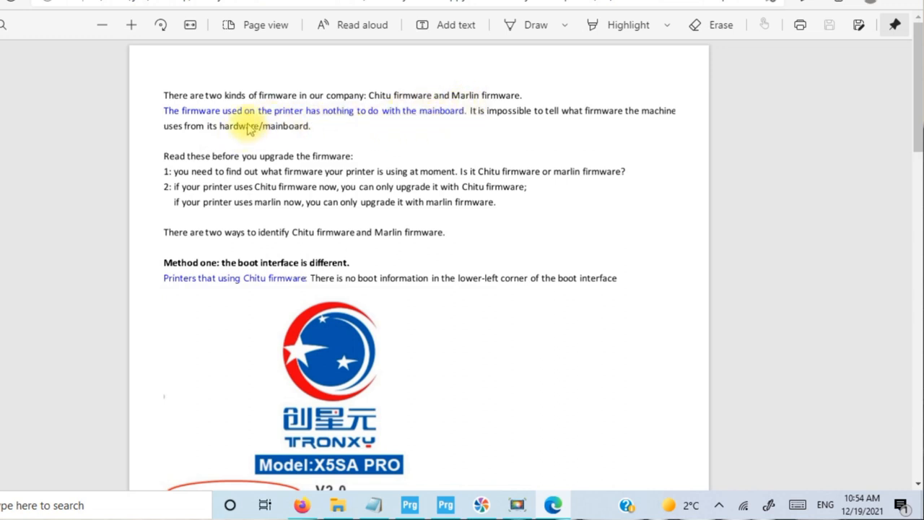
mouse_move(407, 123)
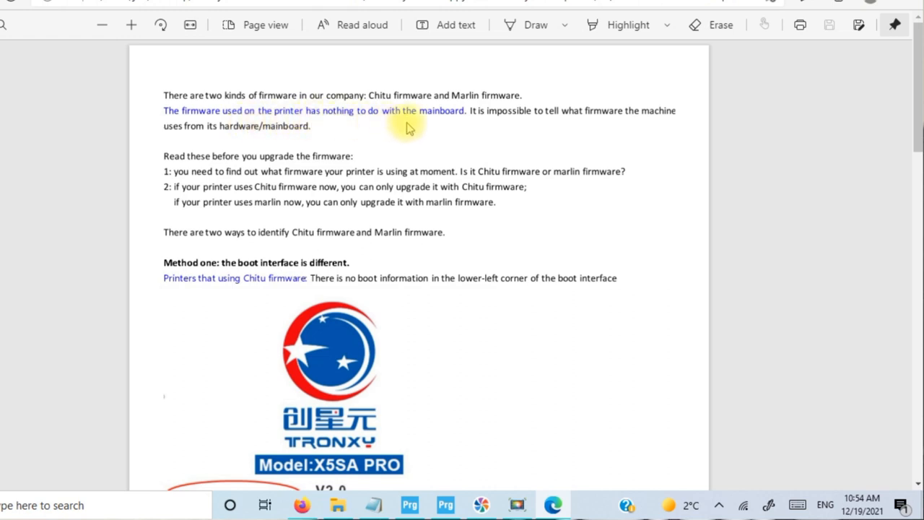
mouse_move(489, 135)
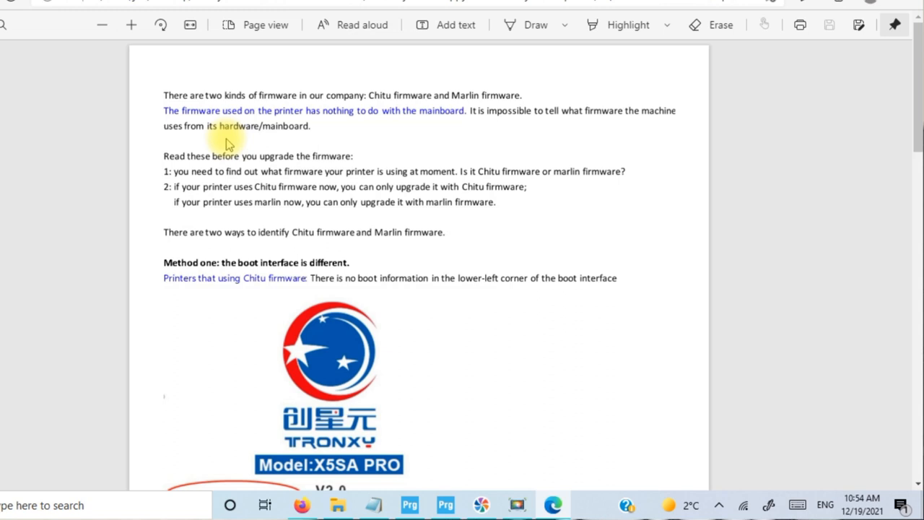
mouse_move(245, 156)
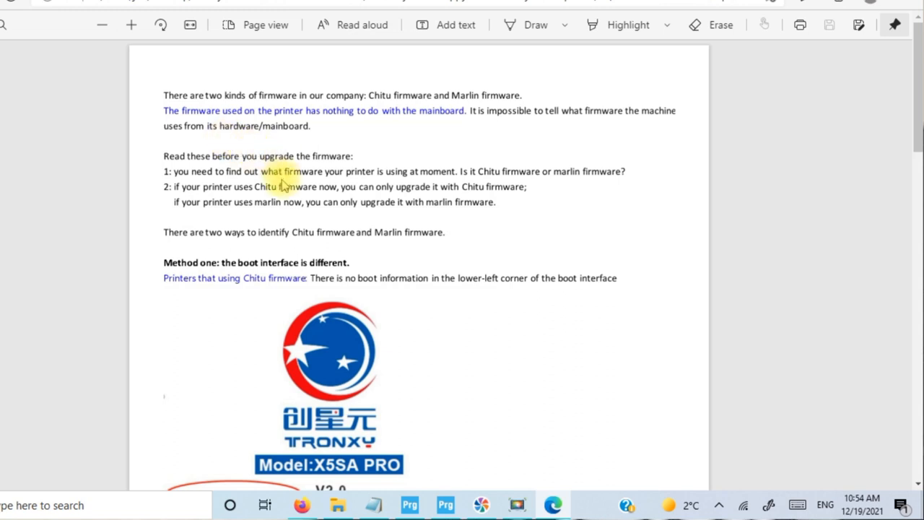
scroll("down", 3)
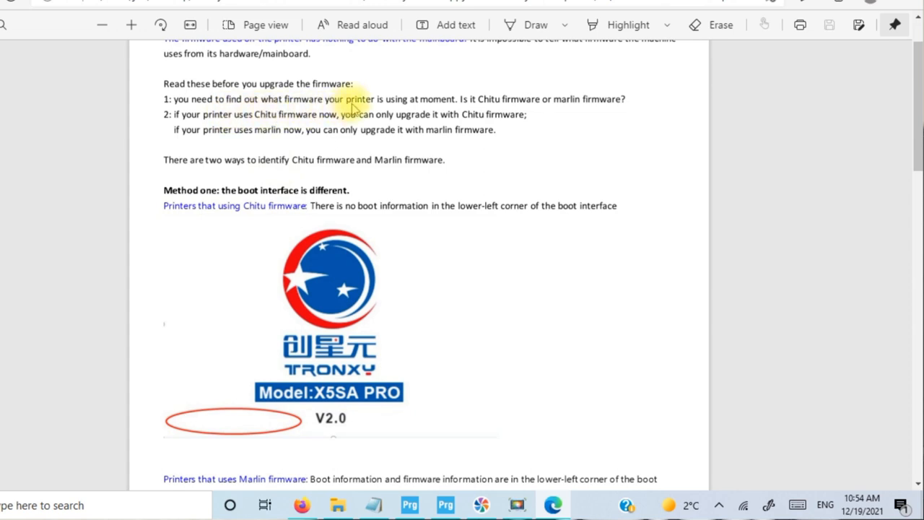
mouse_move(546, 107)
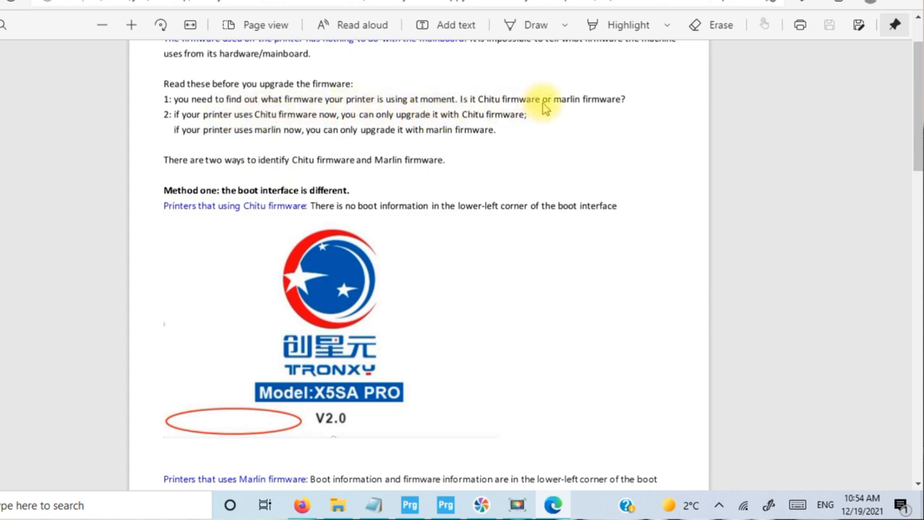
mouse_move(273, 133)
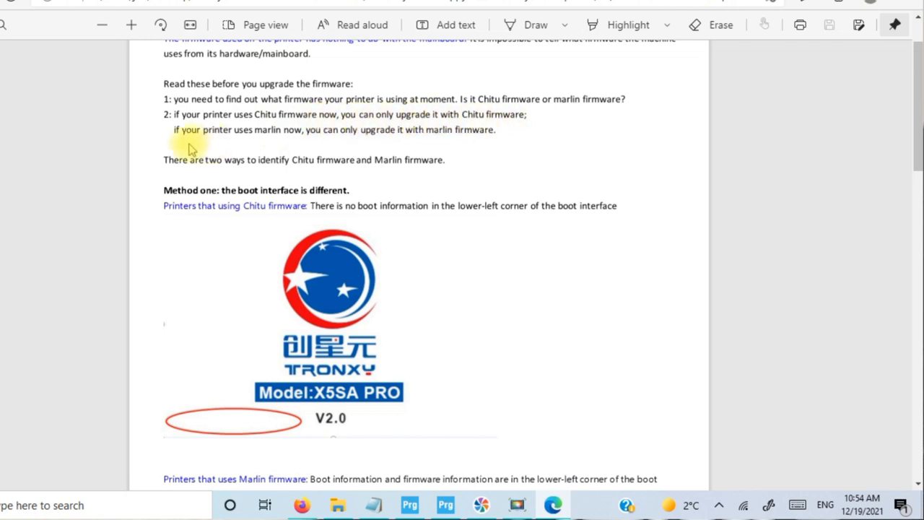
mouse_move(445, 148)
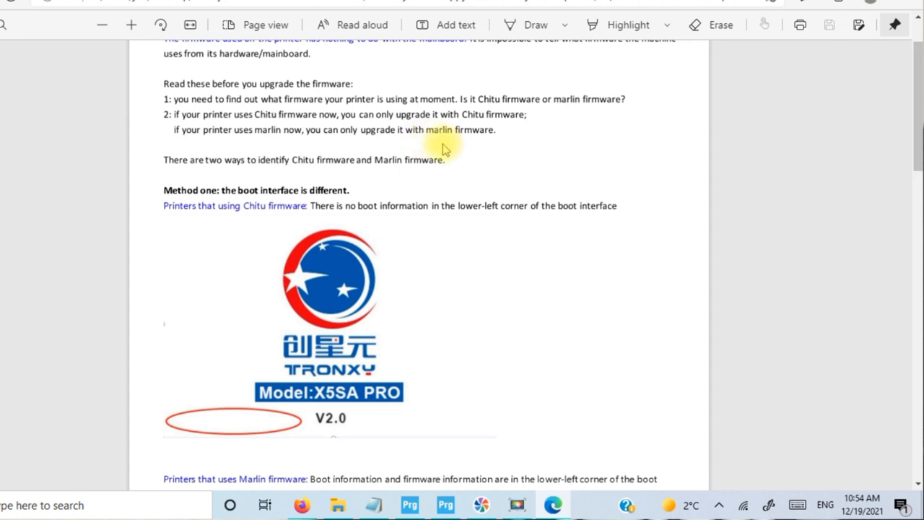
mouse_move(508, 152)
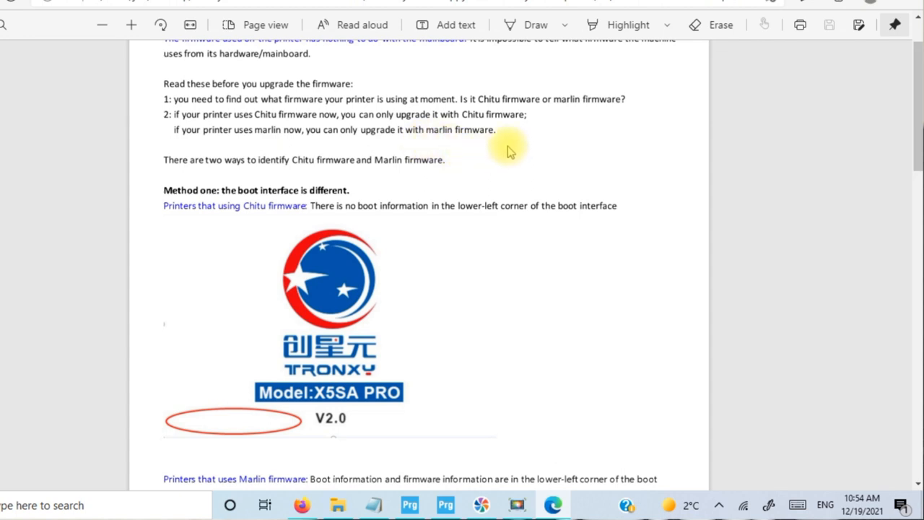
mouse_move(509, 153)
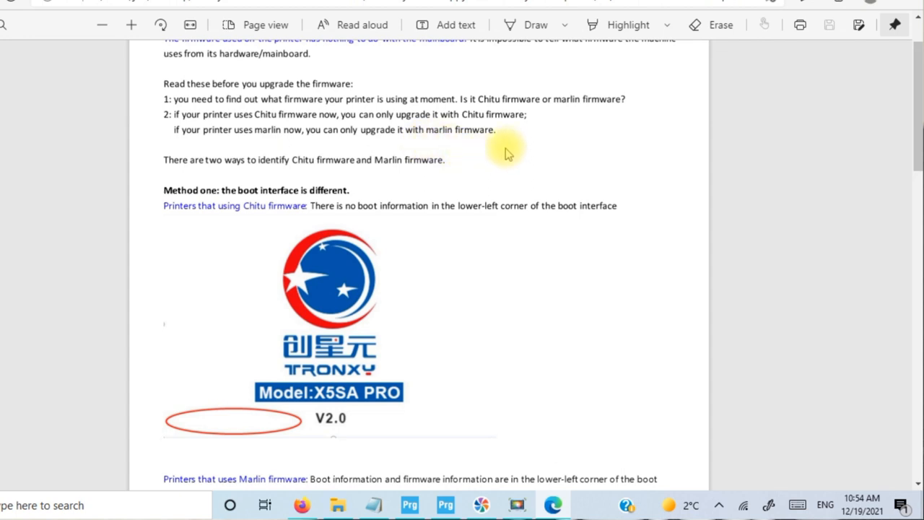
mouse_move(252, 166)
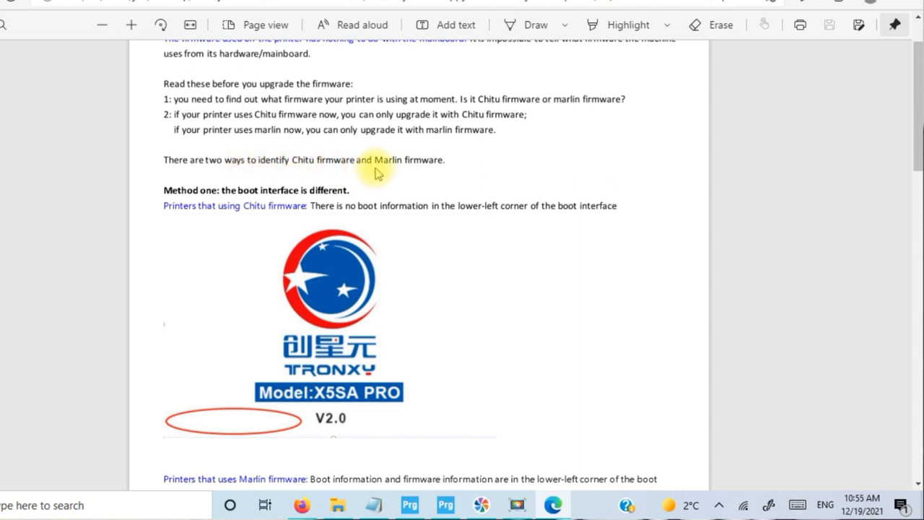
scroll("down", 3)
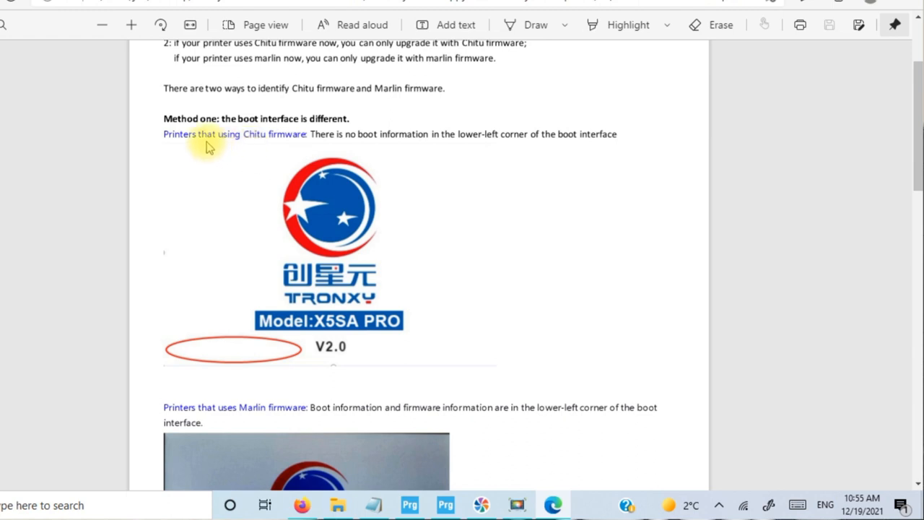
mouse_move(397, 158)
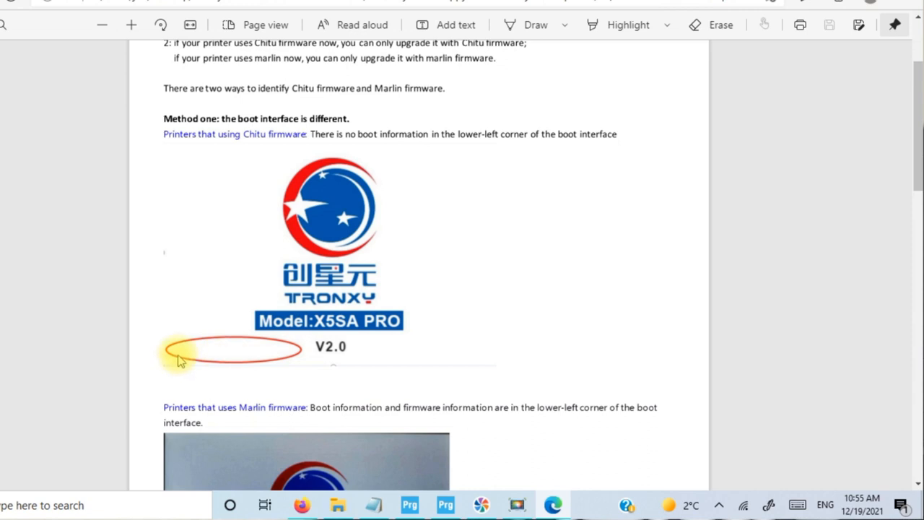
scroll("down", 3)
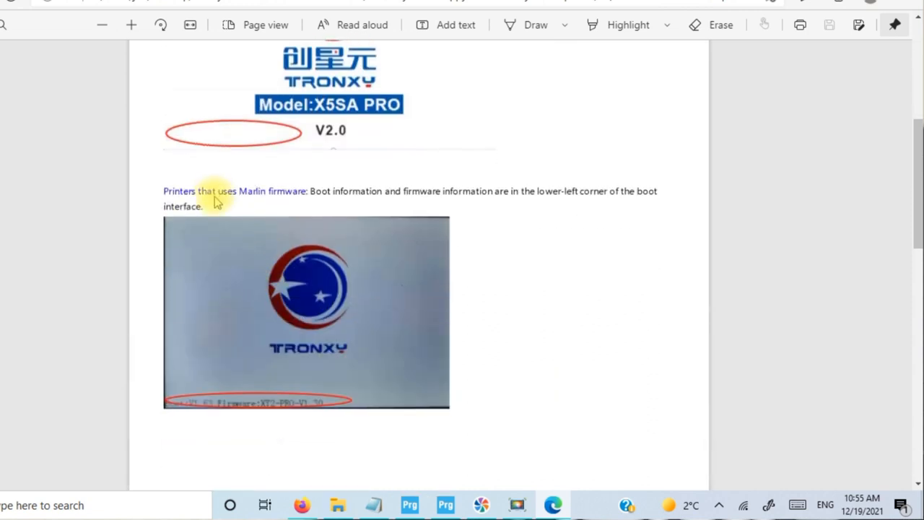
scroll("down", 3)
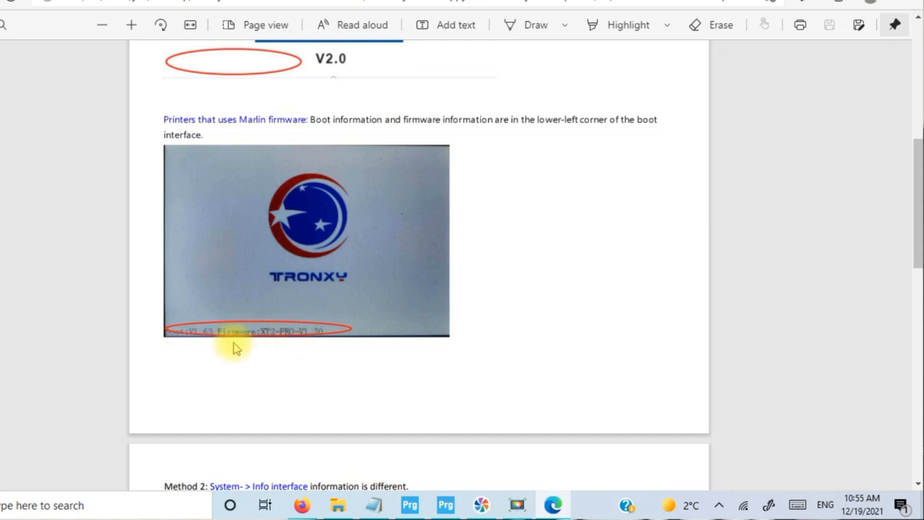
Step: Read Method 2 of the guide comparing Chitu and Marlin Info screens
scroll("down", 3)
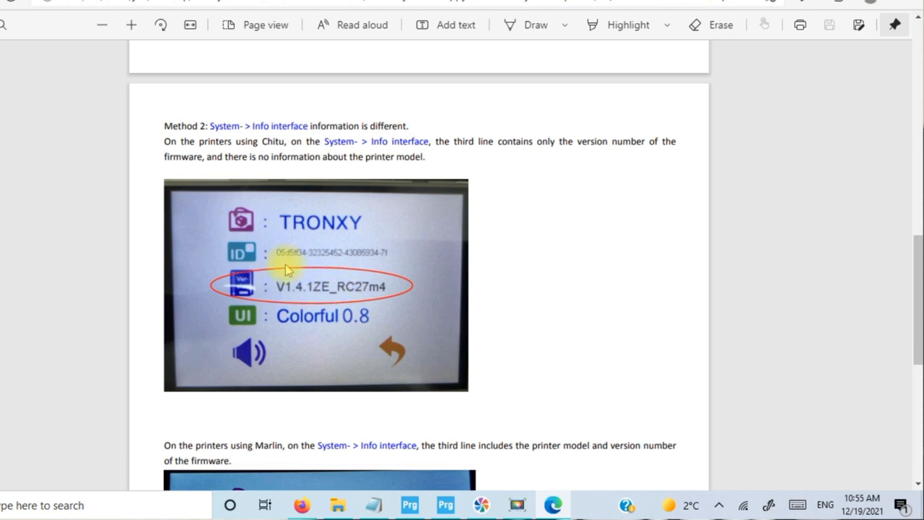
scroll("down", 3)
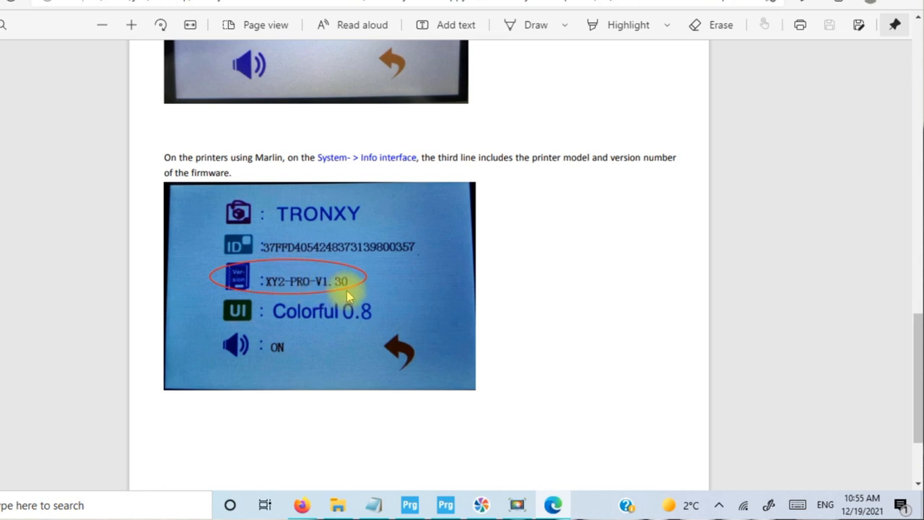
mouse_move(301, 189)
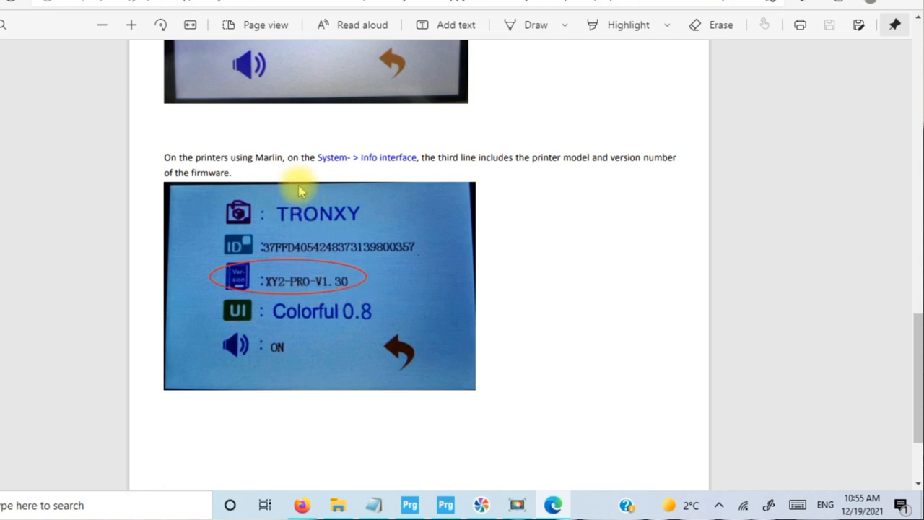
scroll("down", 3)
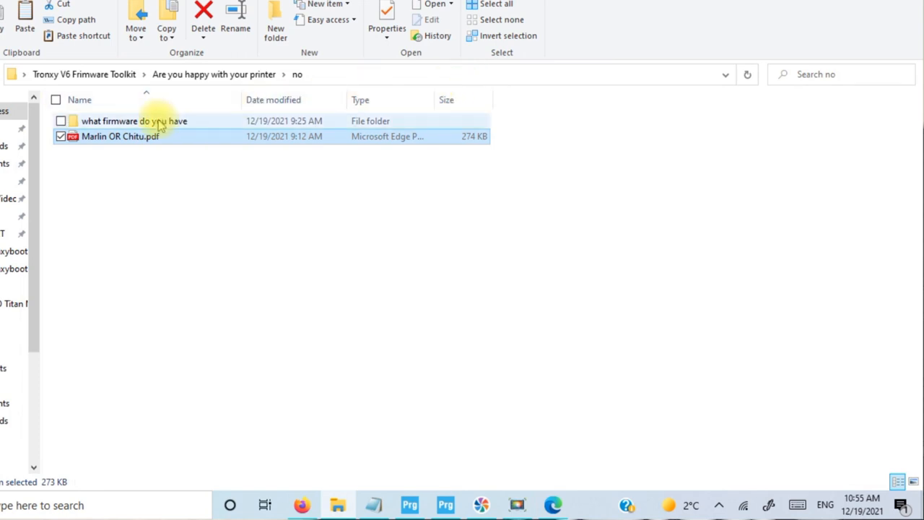
Step: Navigate through 'what firmware do you have' into the Marlin Firmware folder
double_click(134, 121)
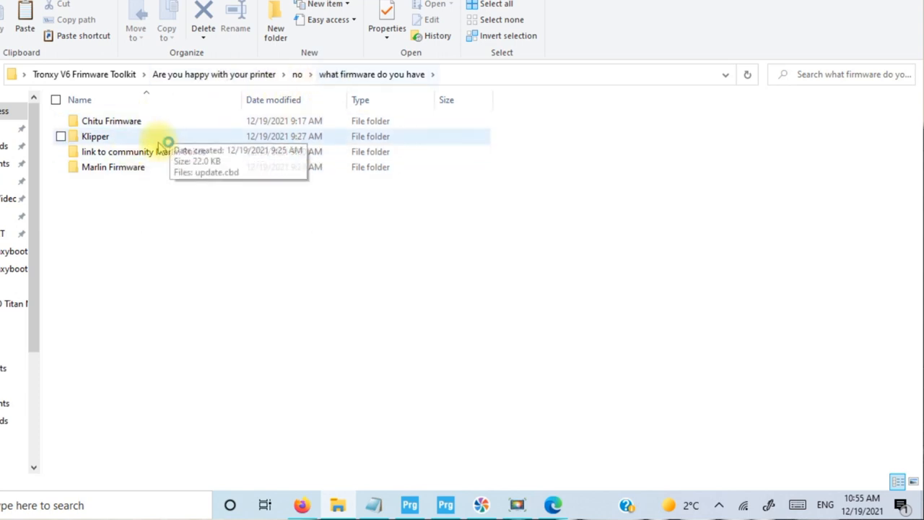
mouse_move(112, 167)
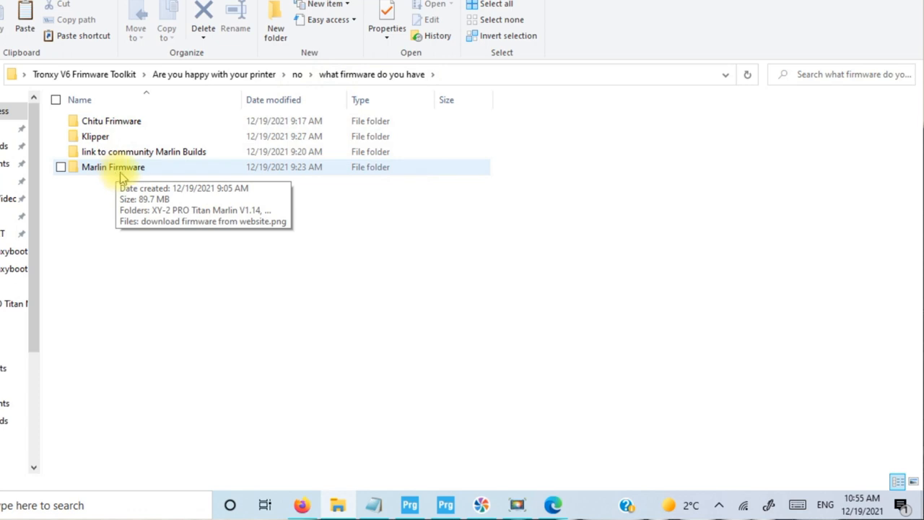
mouse_move(127, 170)
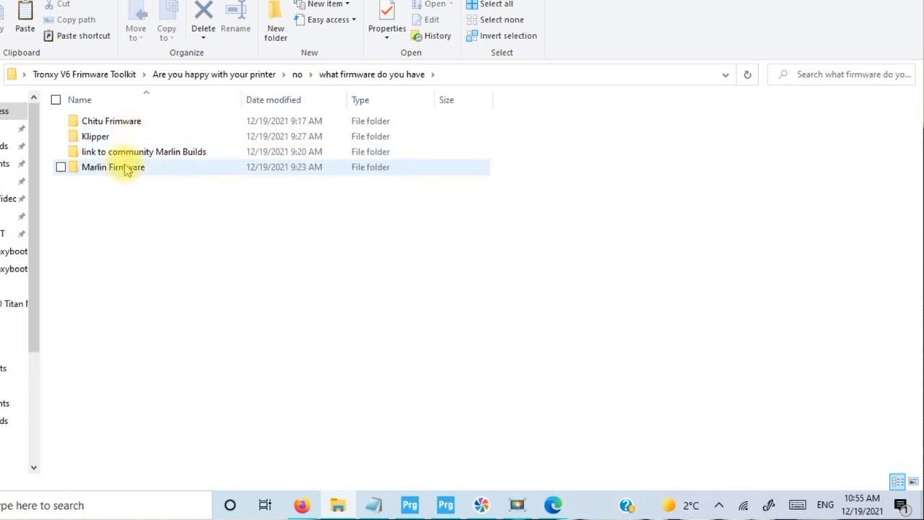
double_click(113, 167)
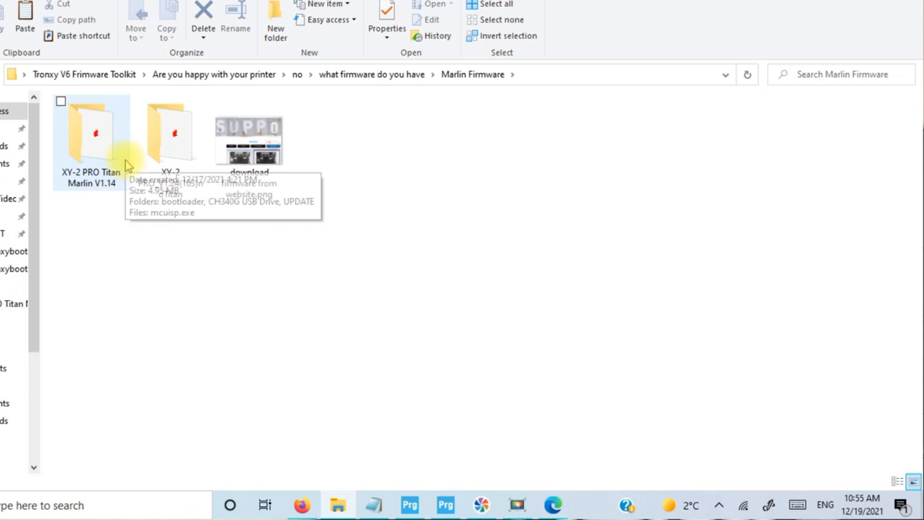
mouse_move(106, 189)
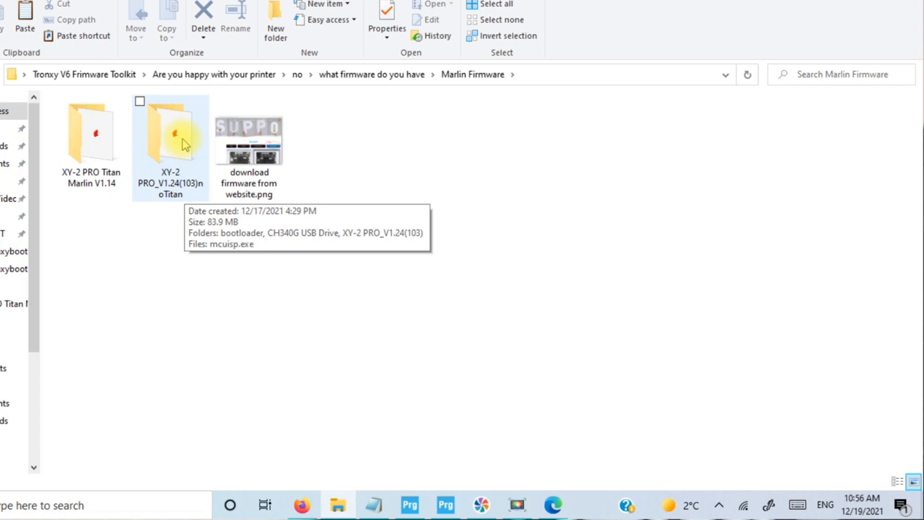
Step: Explore XY-2 PRO_V1.24(103)noTitan: mcuisp.exe, CH340G USB Drive and XY-2 PRO_V1.24(103) subfolders
double_click(170, 133)
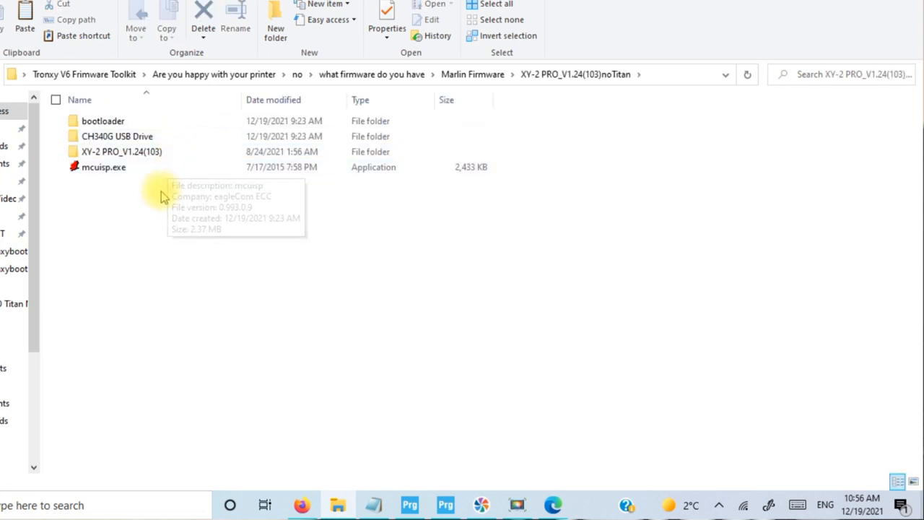
left_click(104, 168)
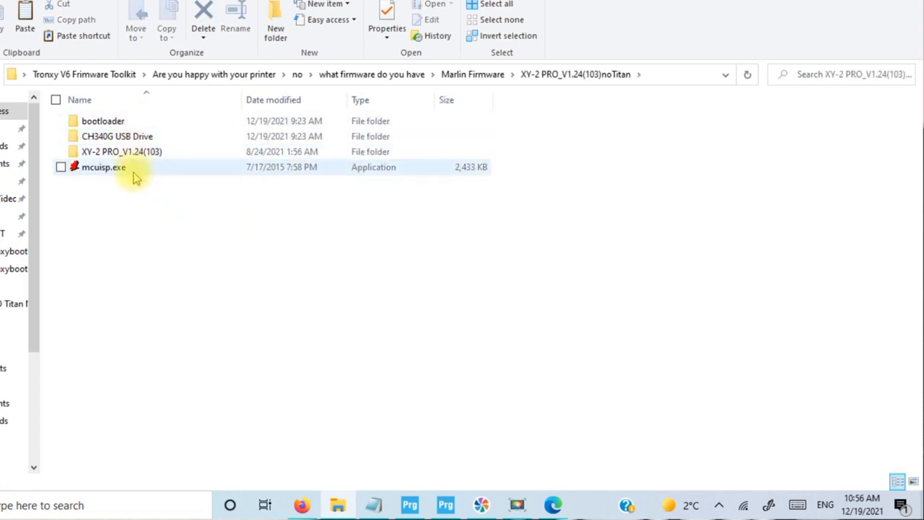
mouse_move(122, 171)
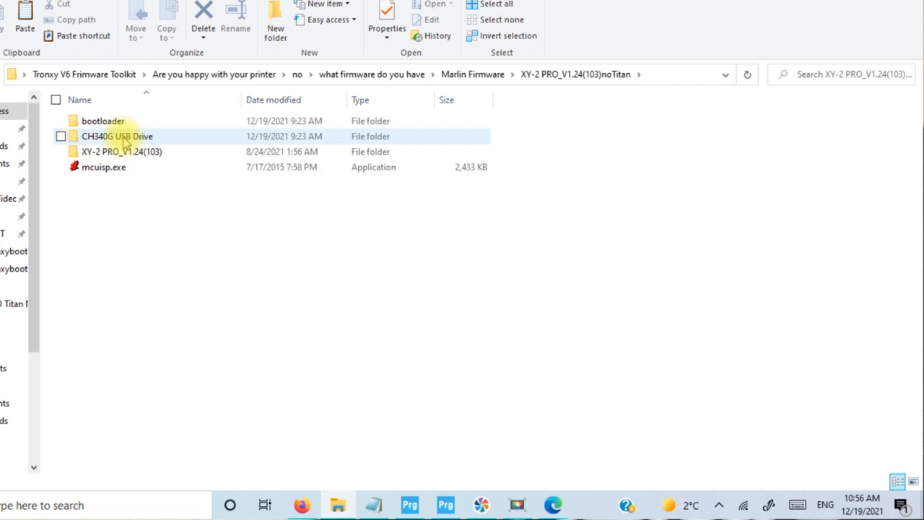
double_click(117, 136)
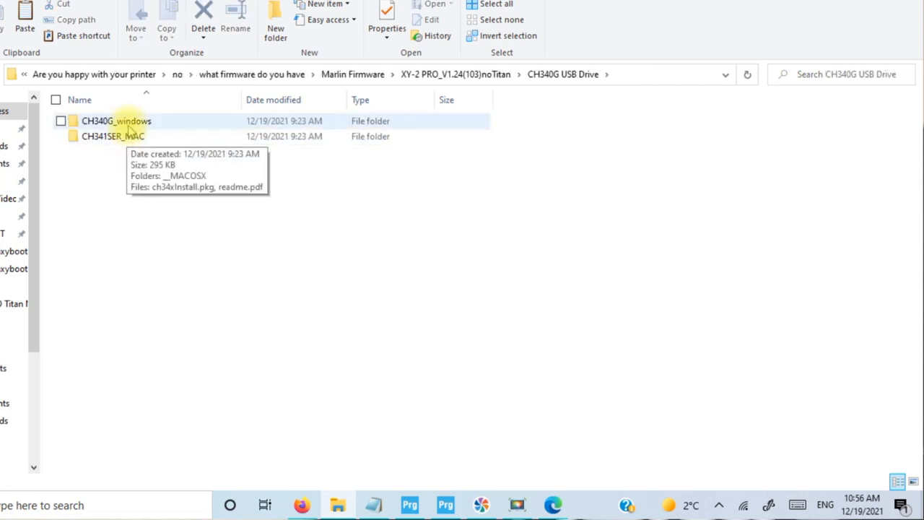
double_click(116, 122)
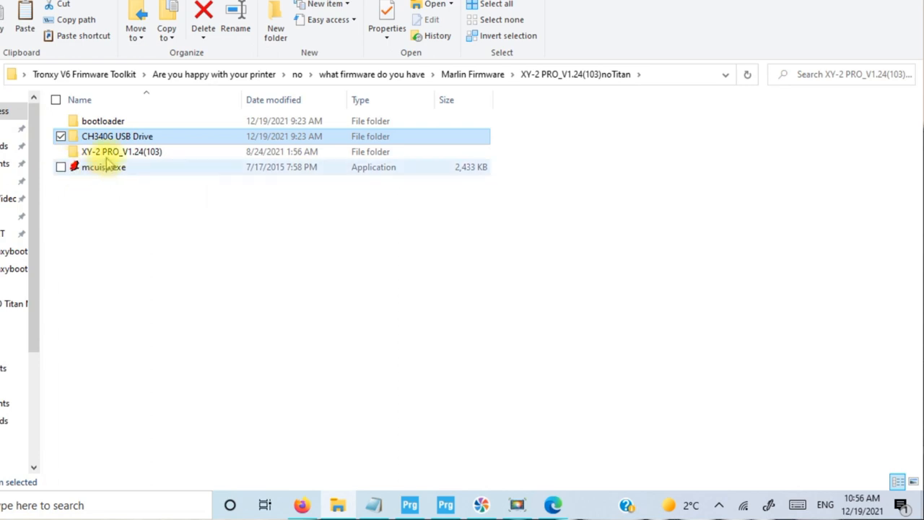
mouse_move(121, 151)
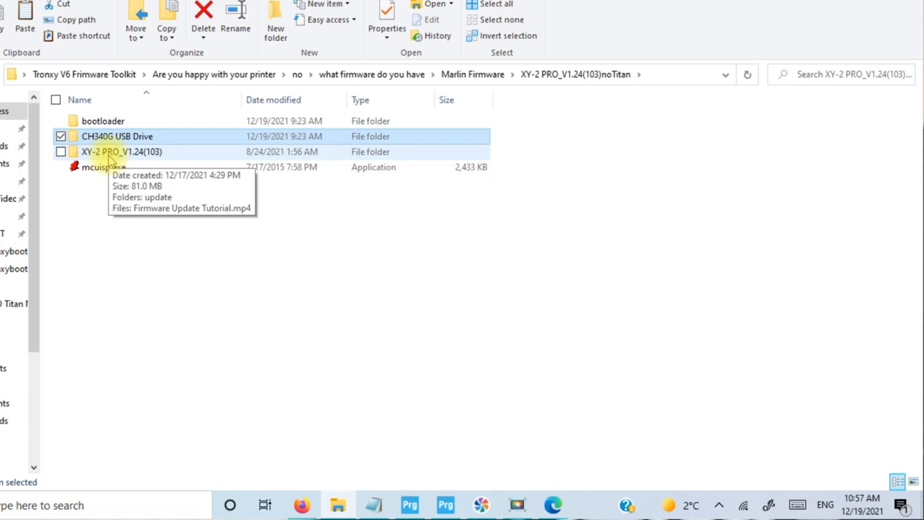
double_click(102, 121)
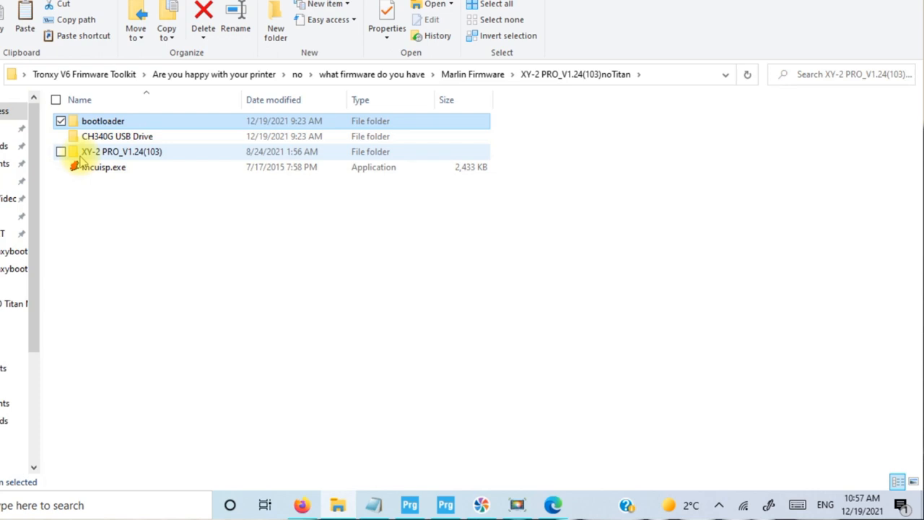
mouse_move(121, 151)
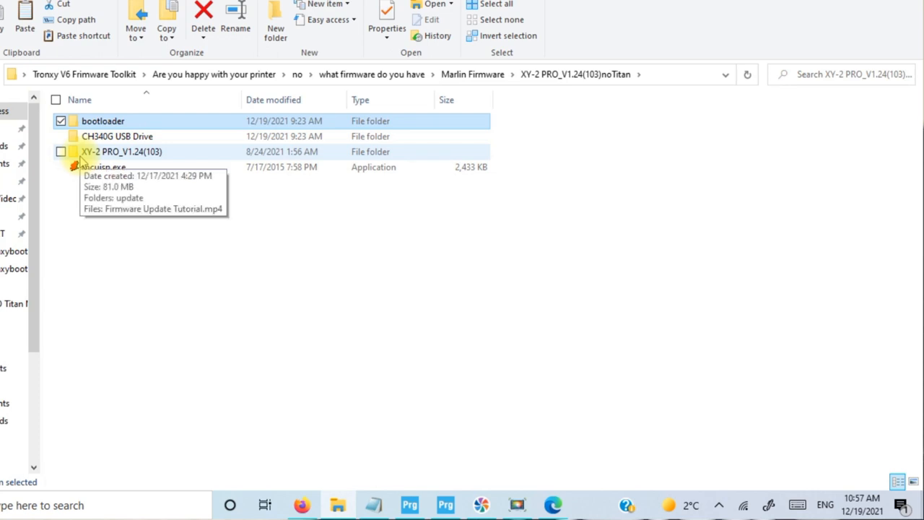
mouse_move(107, 171)
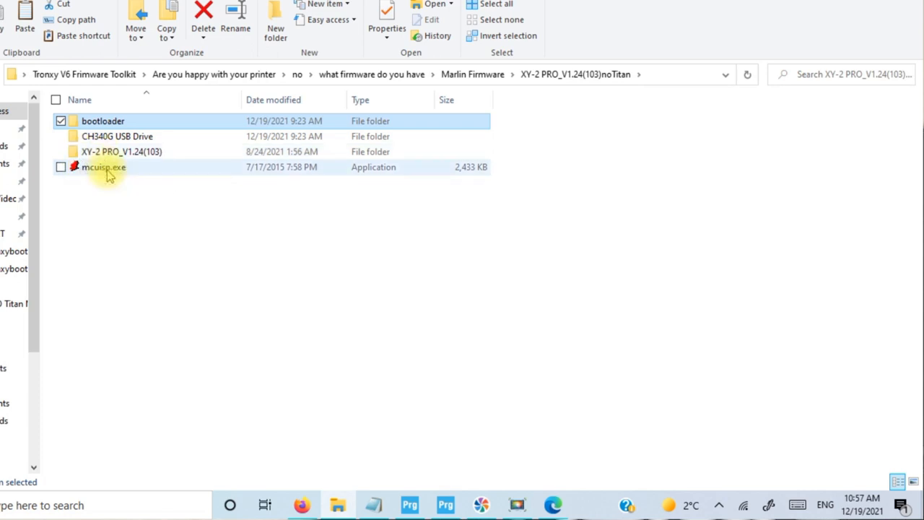
mouse_move(104, 168)
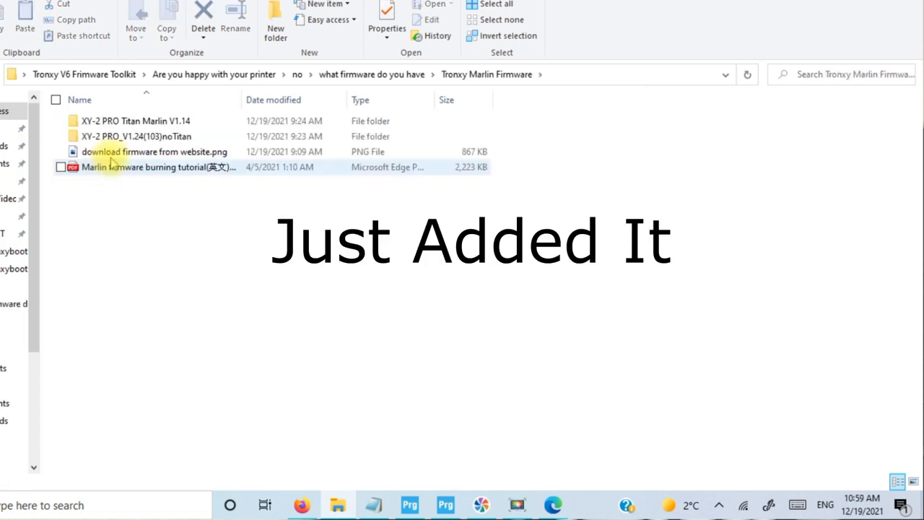
Step: Read the Marlin firmware burning tutorial through its jumper, driver and USB-connection steps
left_click(157, 167)
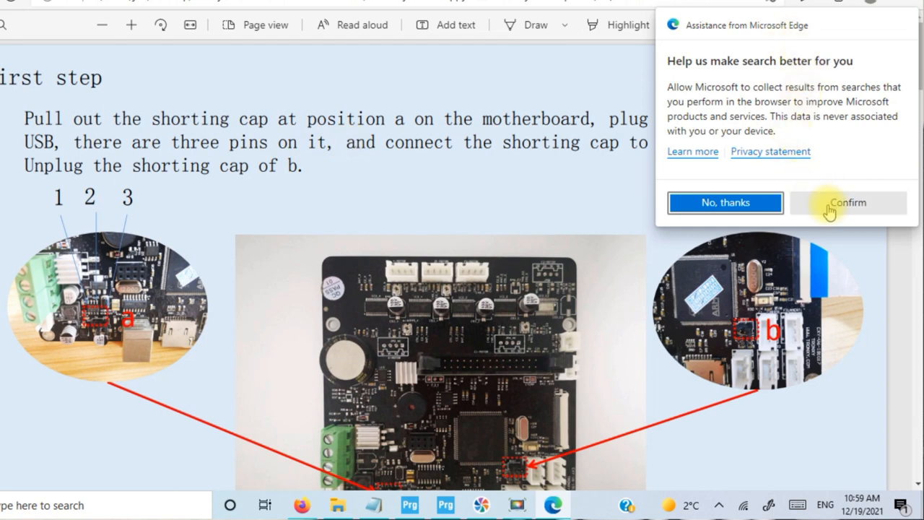
left_click(847, 202)
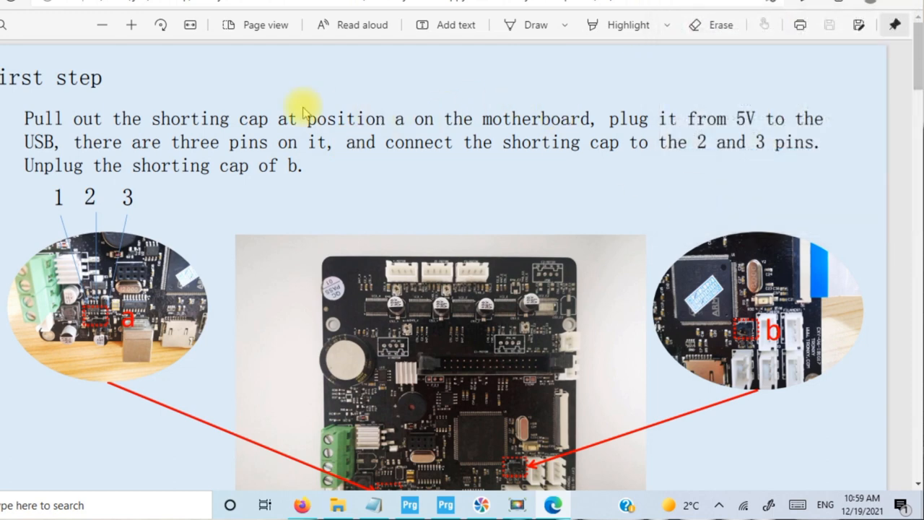
mouse_move(541, 118)
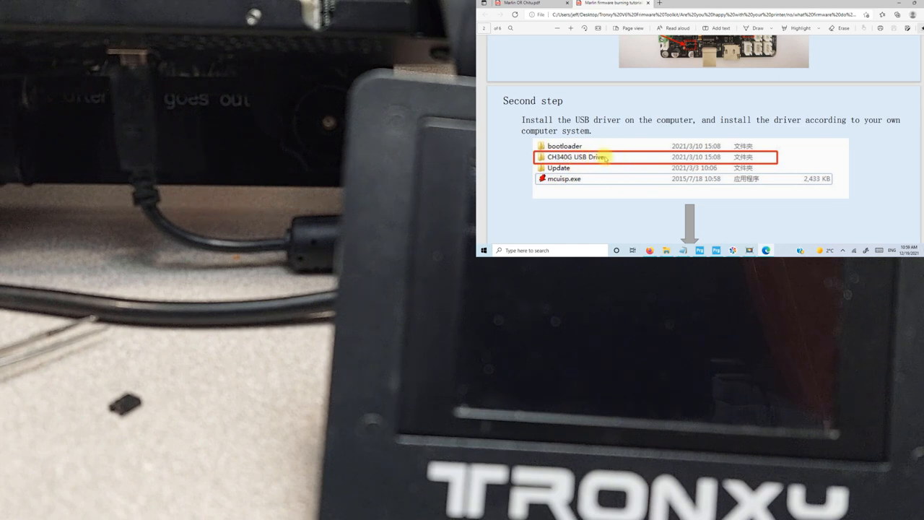
scroll("down", 3)
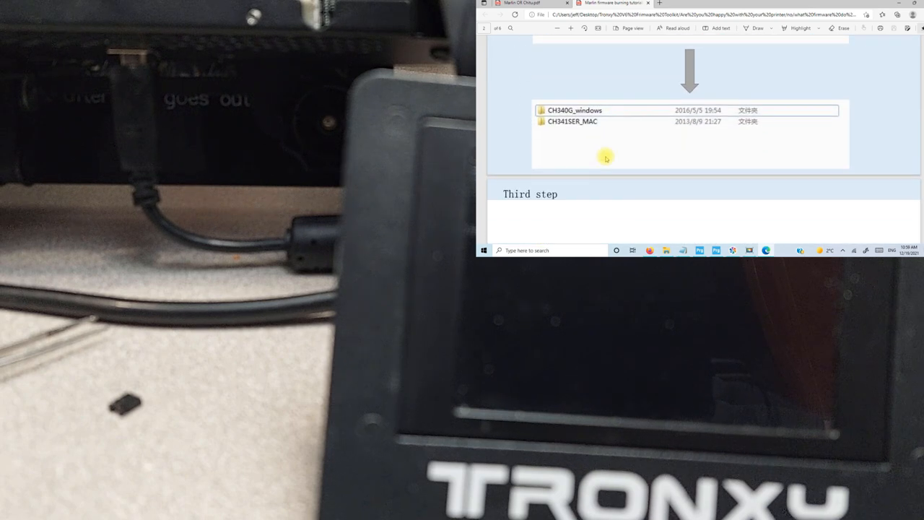
scroll("down", 3)
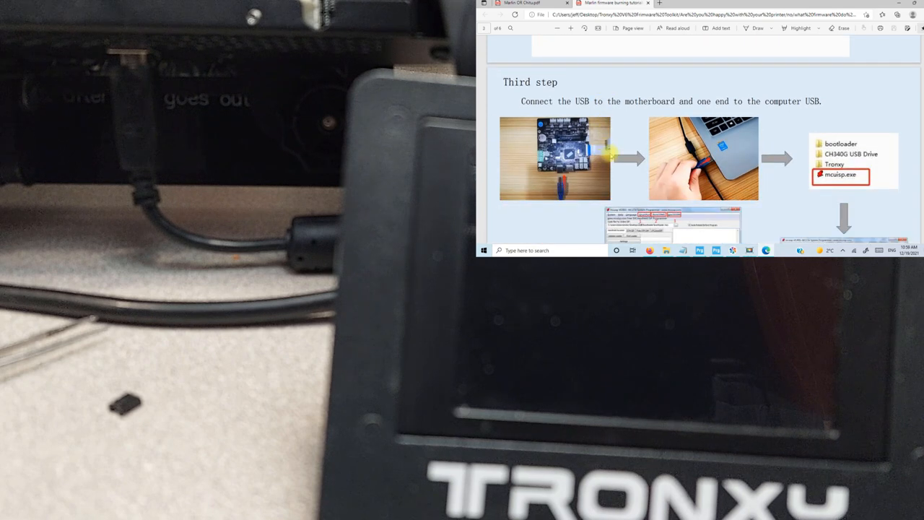
mouse_move(641, 135)
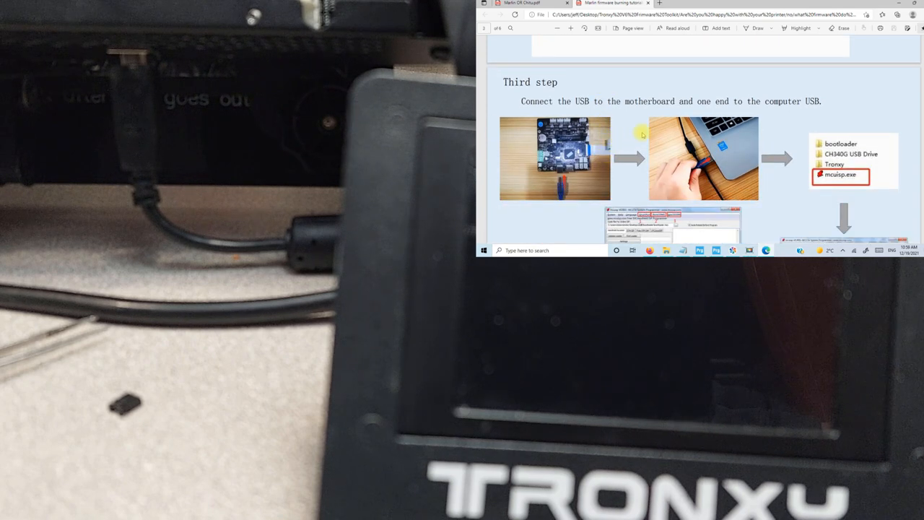
scroll("down", 3)
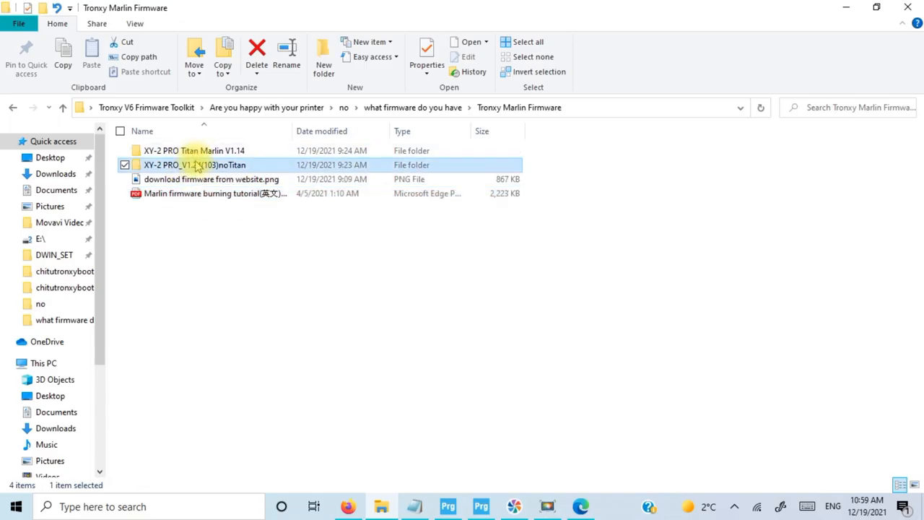
Step: Launch mcuisp.exe from the XY-2 PRO_V1.24(103)noTitan folder
double_click(195, 165)
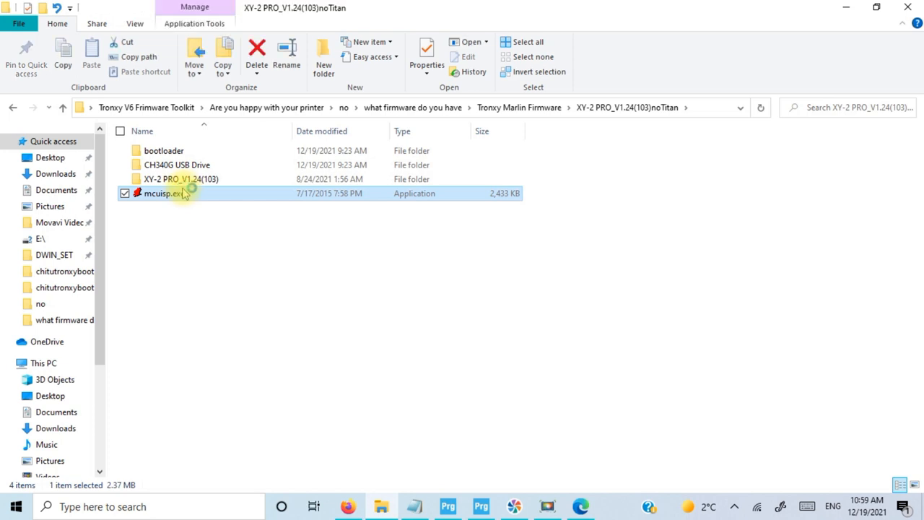
double_click(164, 193)
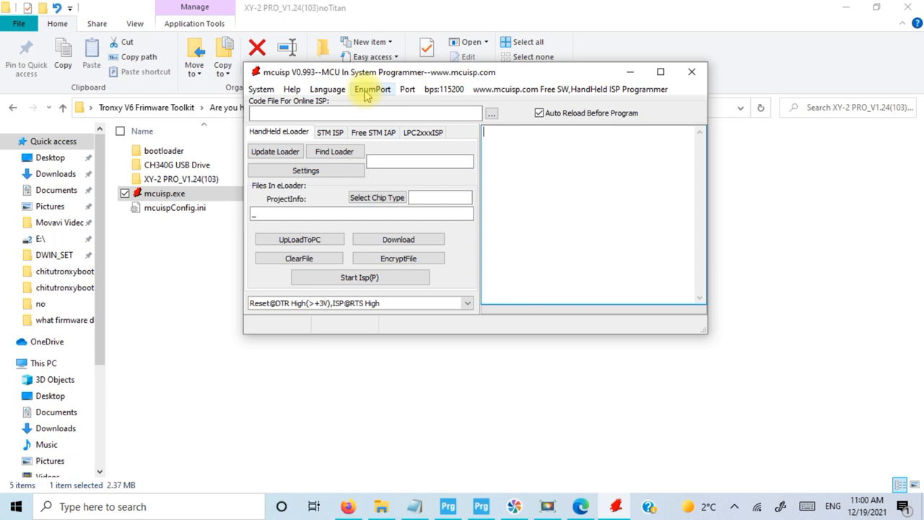
Step: Detect port COM4, load bootloader.hex as the code file, and switch to STM ISP mode
left_click(372, 90)
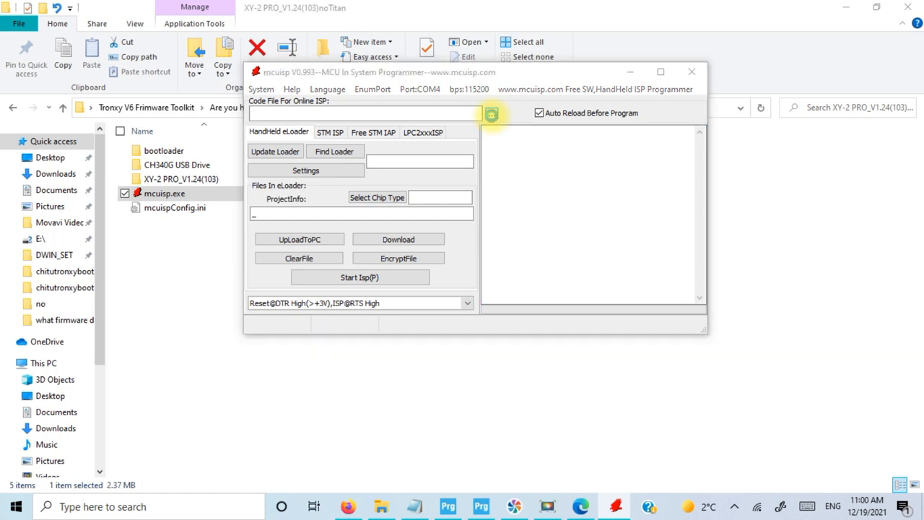
left_click(491, 113)
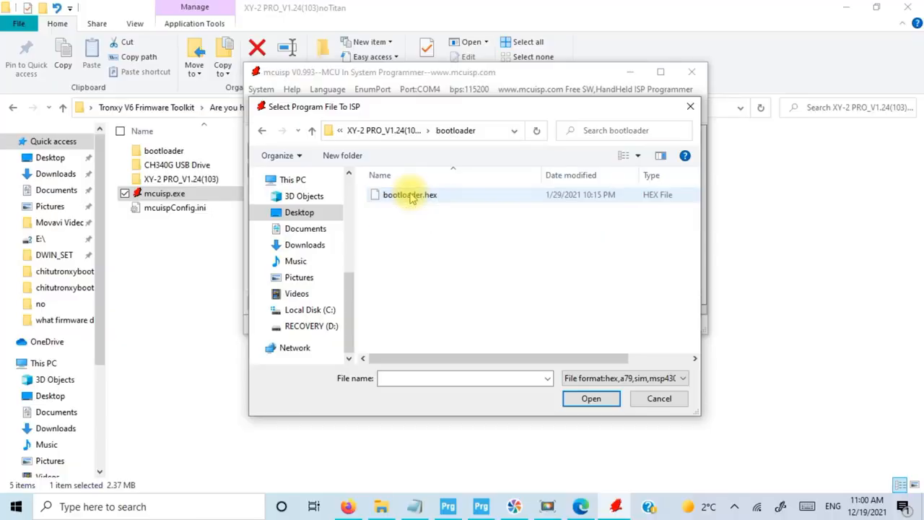
left_click(410, 193)
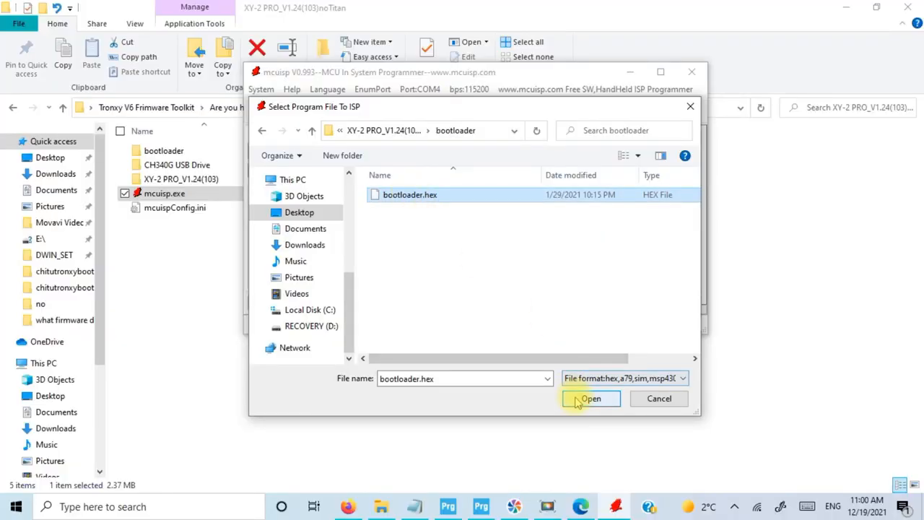
left_click(589, 399)
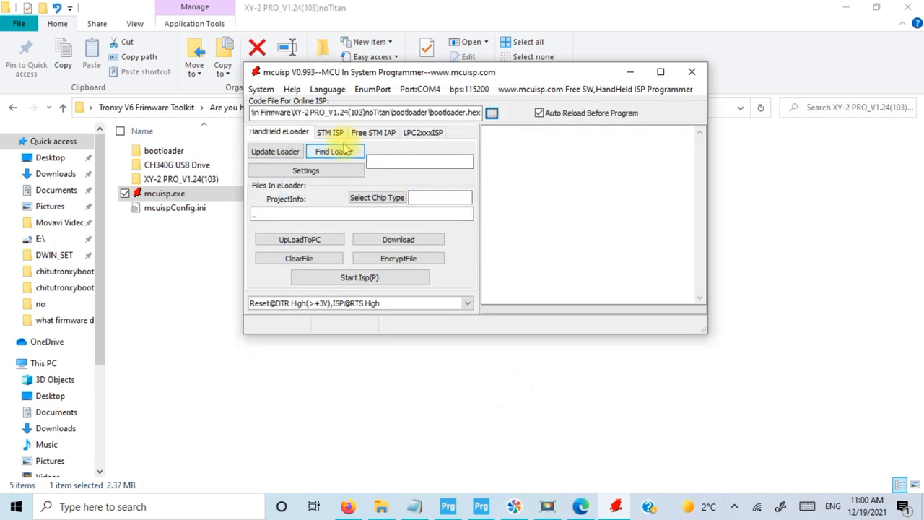
left_click(329, 133)
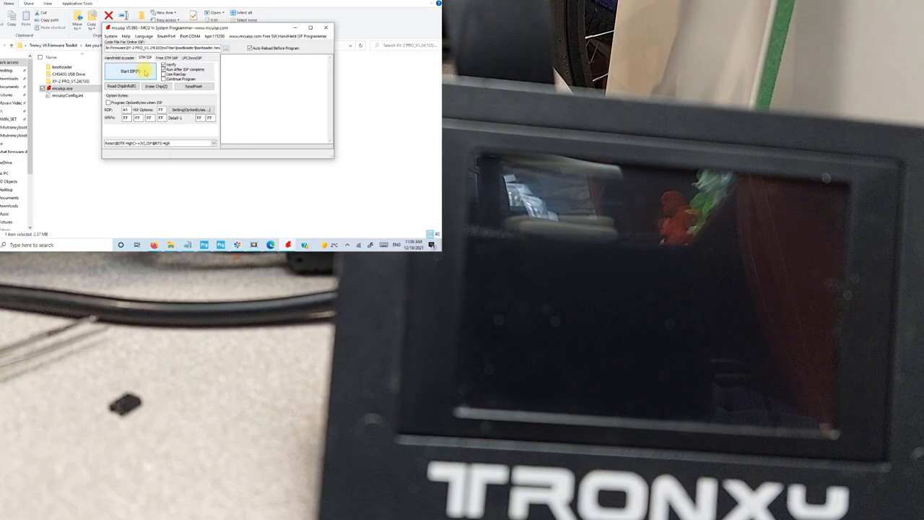
Step: Run Start ISP to flash bootloader.hex until Mission Complete, then close mcuisp
left_click(133, 70)
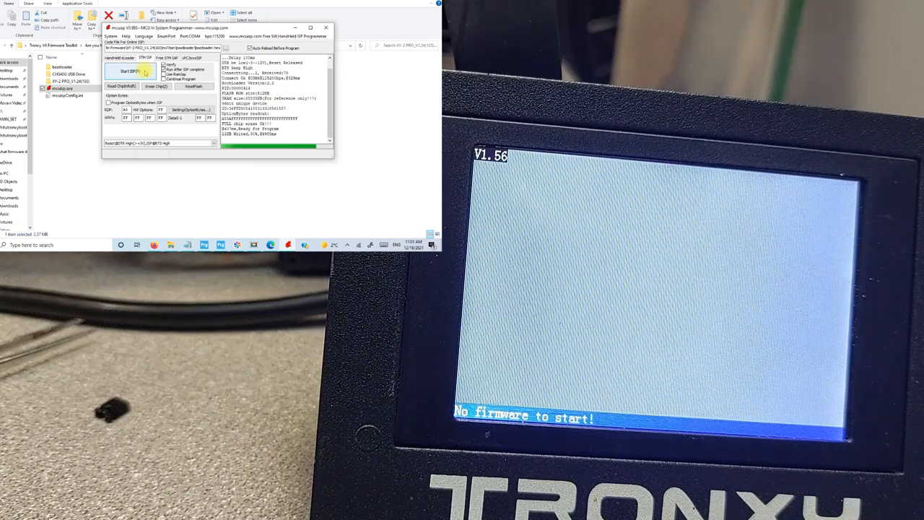
left_click(130, 71)
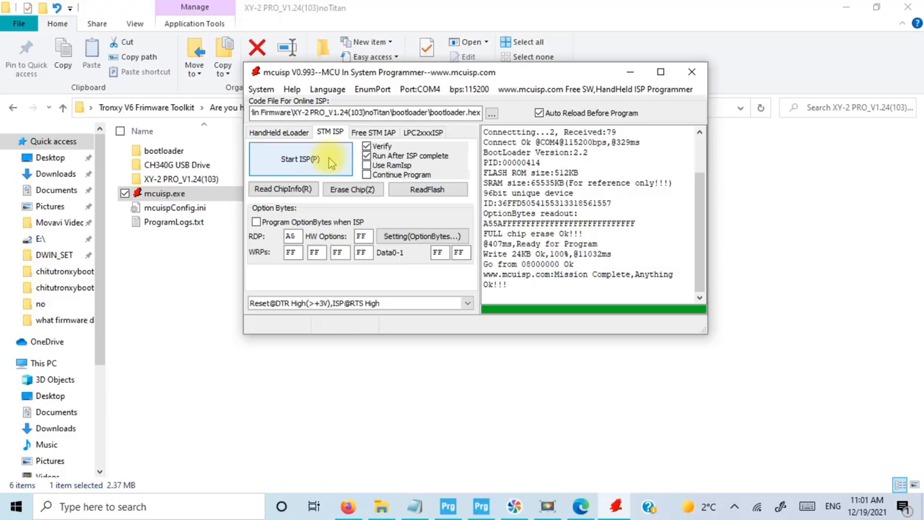
mouse_move(692, 72)
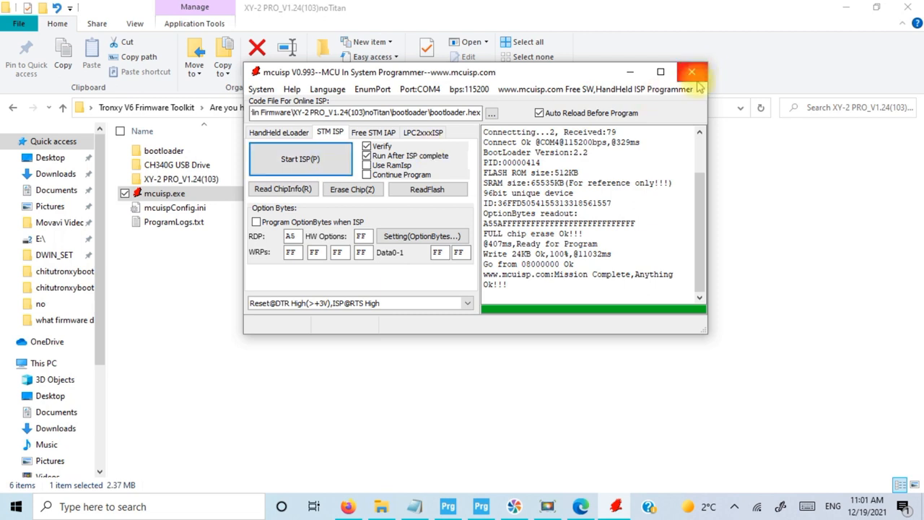
mouse_move(686, 203)
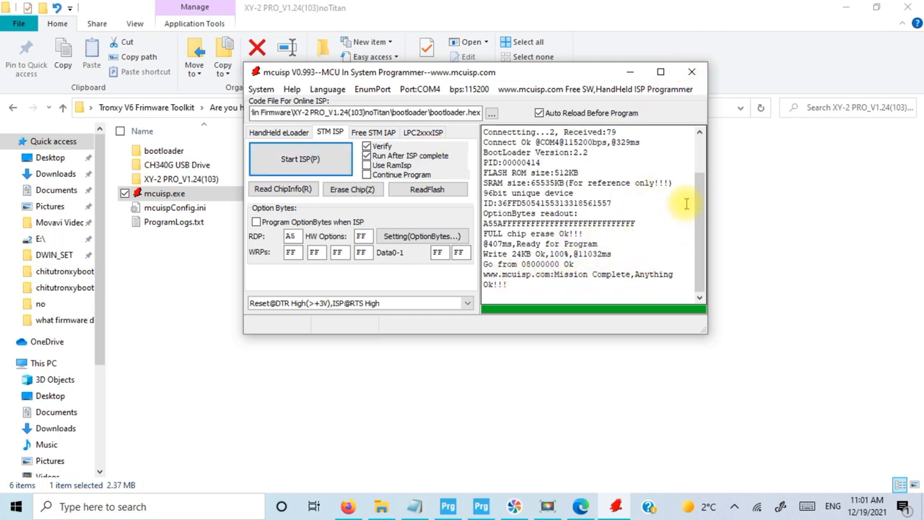
left_click(690, 72)
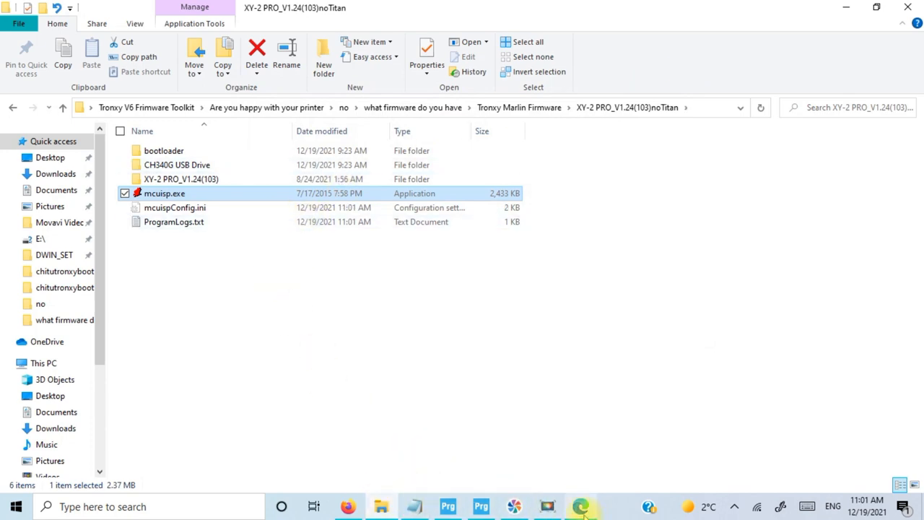
Step: Scroll the tutorial PDF to its fifth step, then return to the SD card's file window
left_click(580, 505)
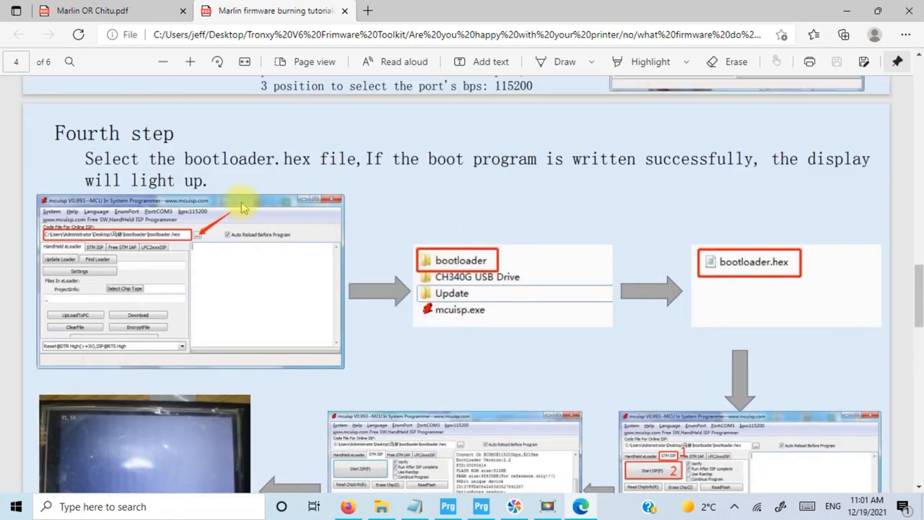
scroll("down", 3)
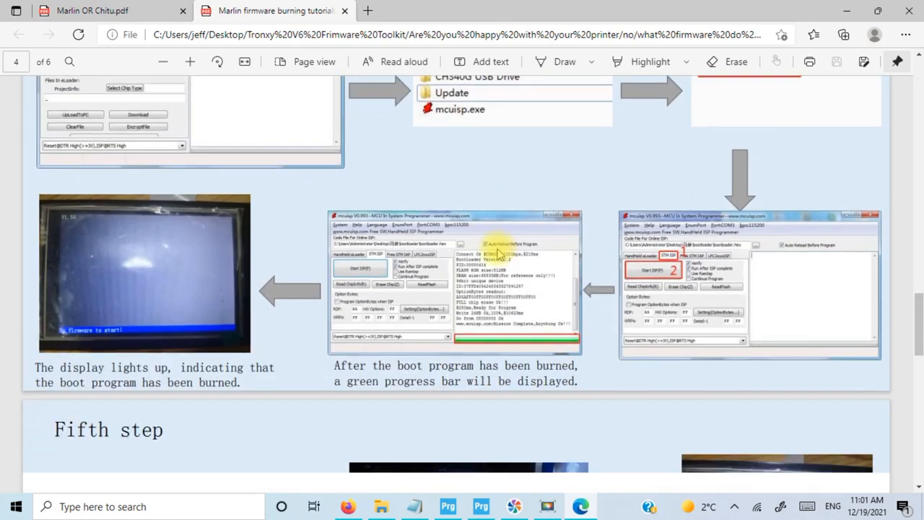
scroll("down", 3)
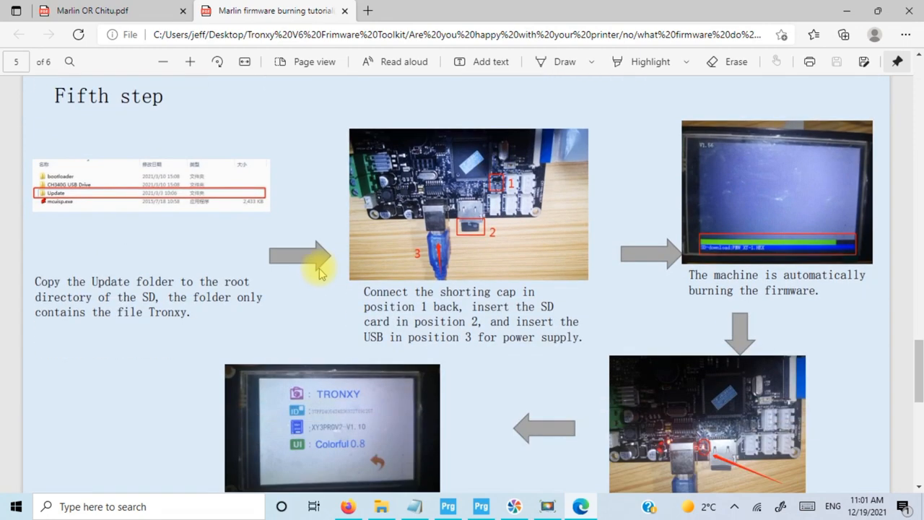
mouse_move(195, 280)
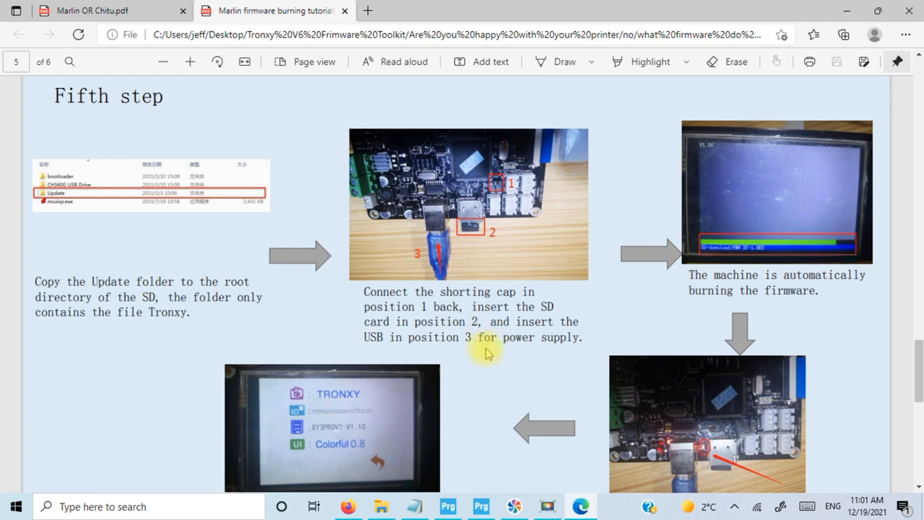
mouse_move(306, 260)
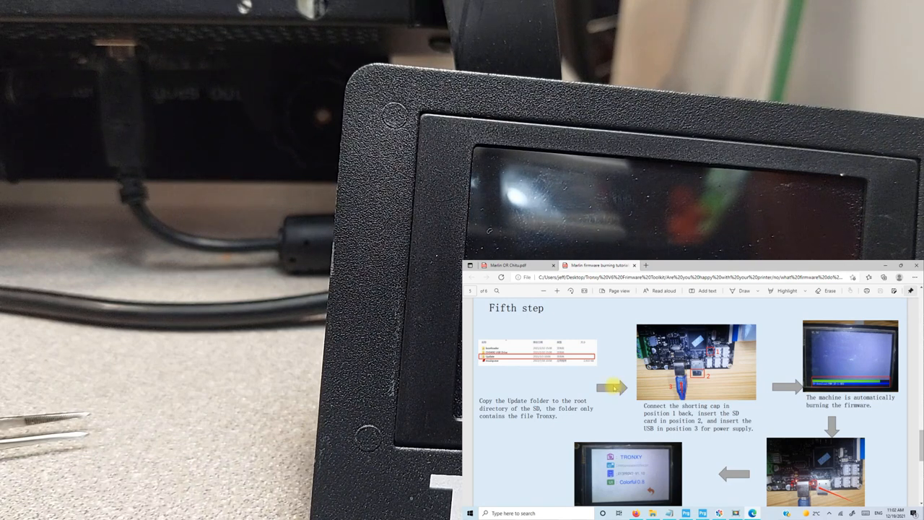
double_click(686, 413)
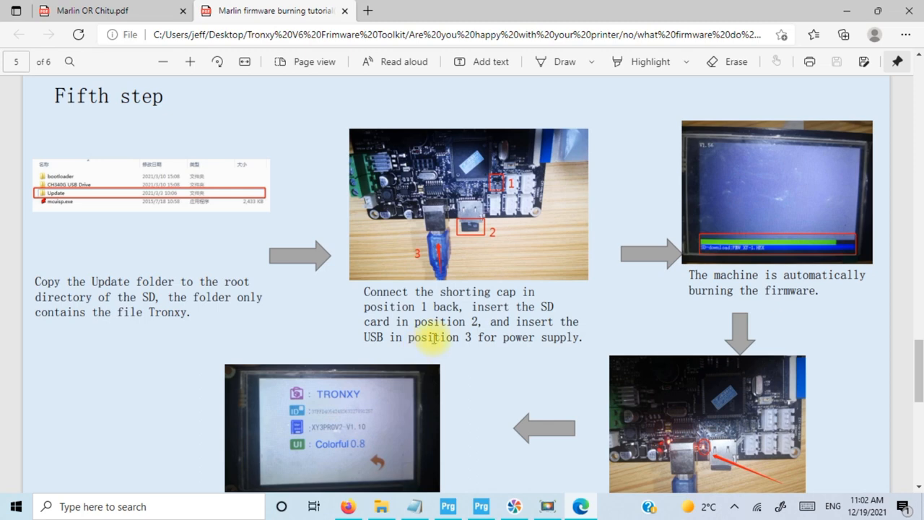
scroll("down", 3)
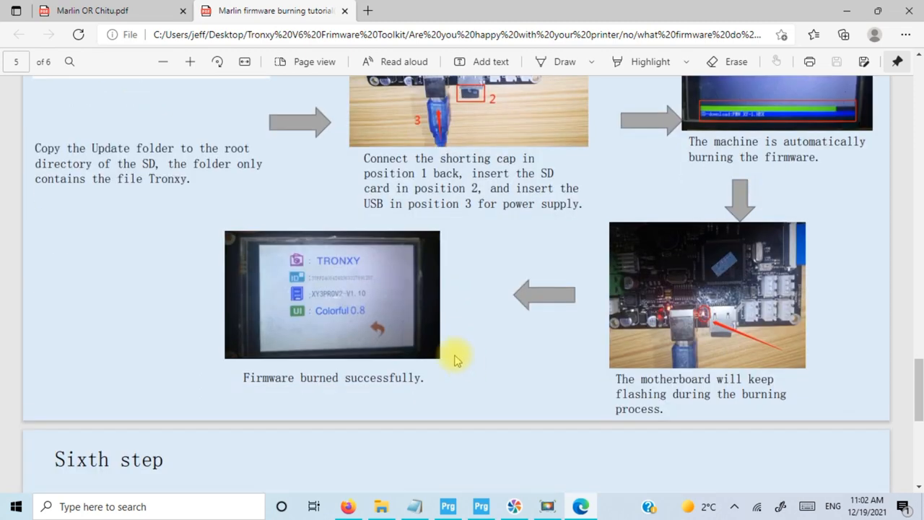
left_click(381, 505)
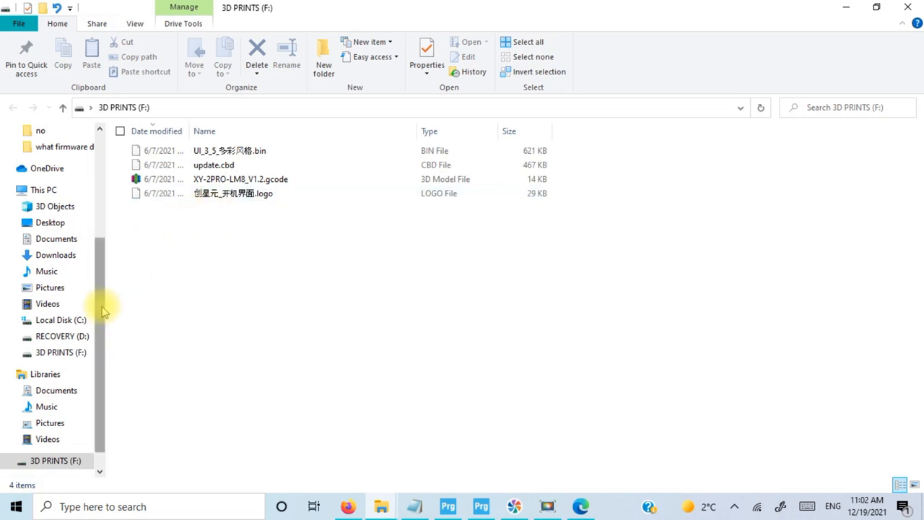
mouse_move(381, 505)
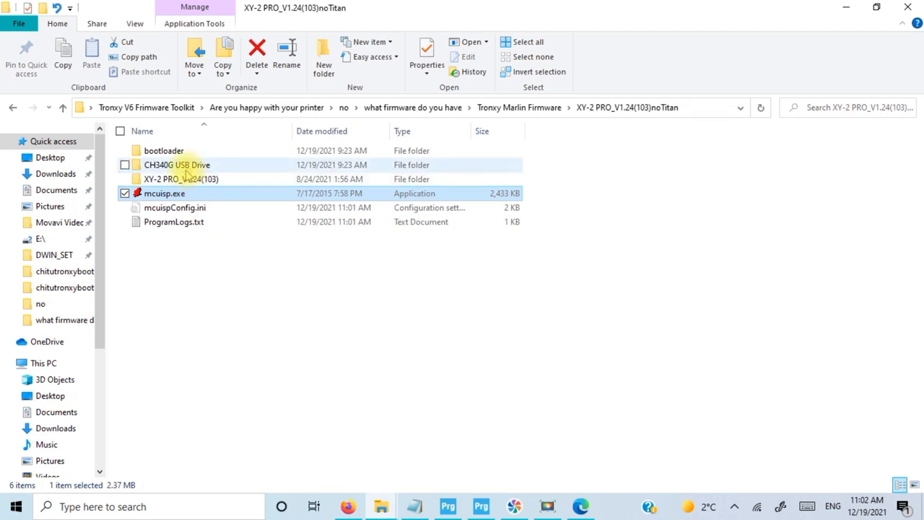
Step: Paste the update folder from XY-2 PRO_V1.24(103) onto the root of 3D PRINTS (F:)
double_click(180, 179)
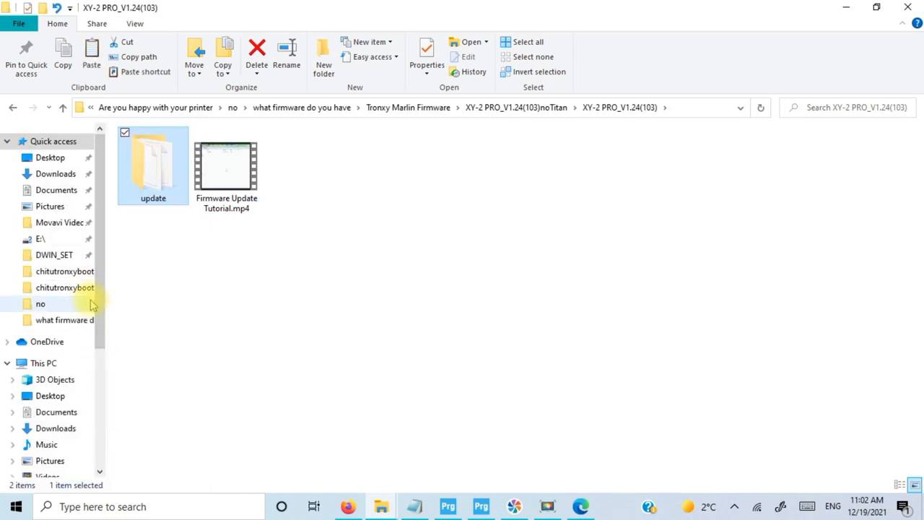
mouse_move(104, 343)
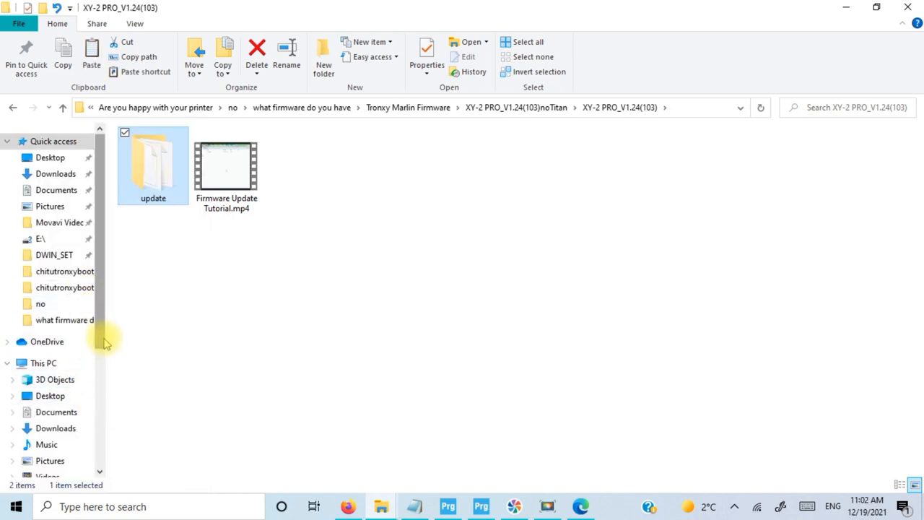
left_click(60, 418)
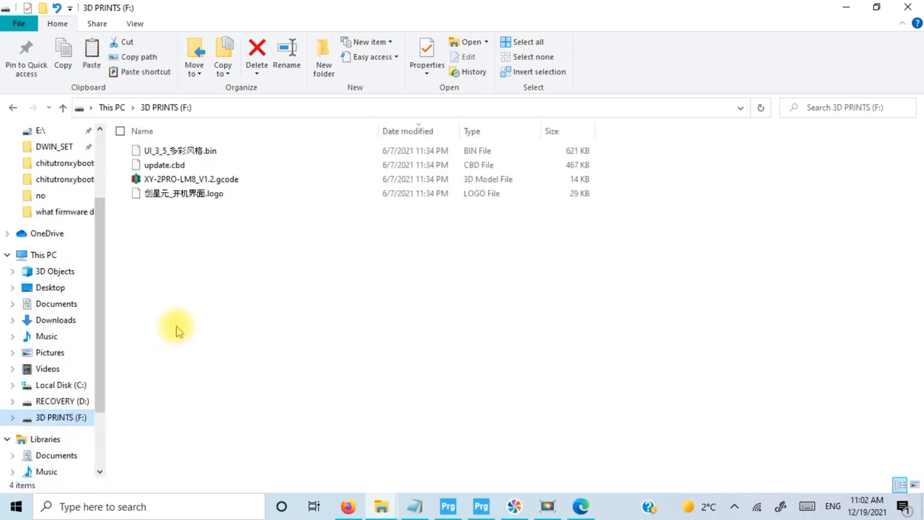
right_click(176, 329)
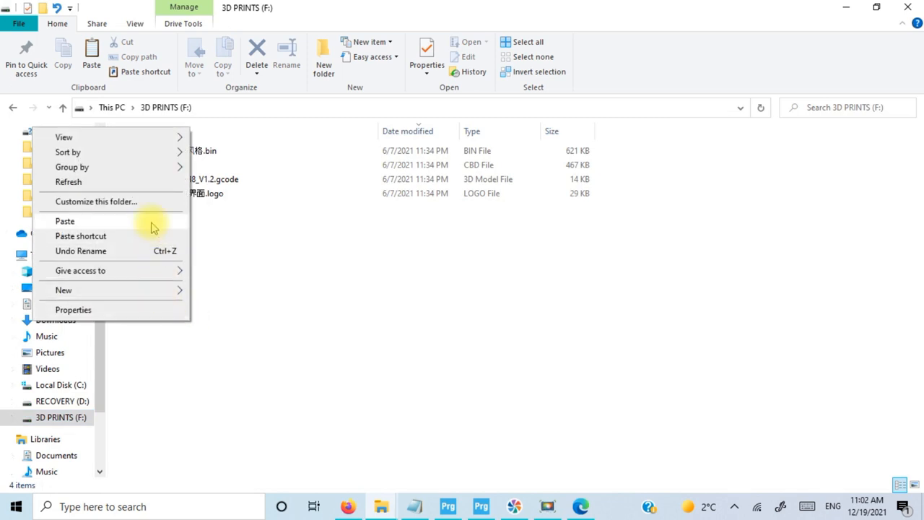
left_click(63, 221)
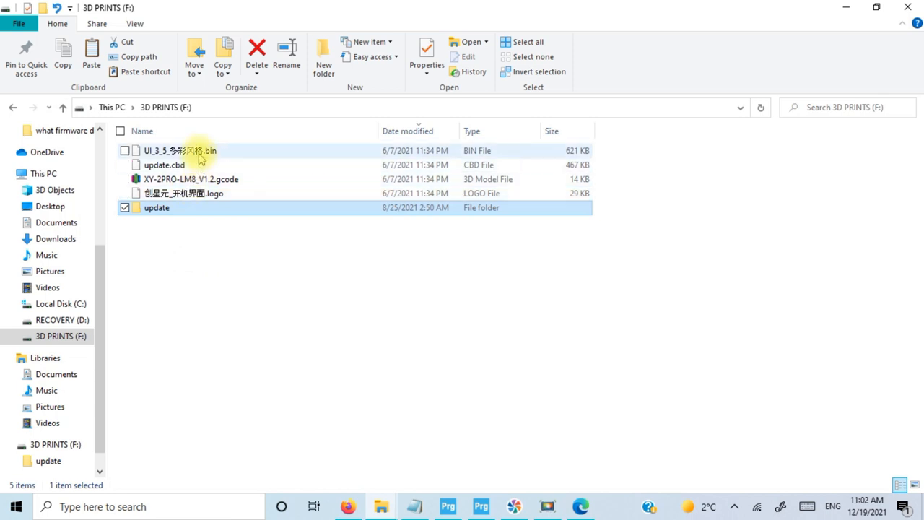
mouse_move(214, 153)
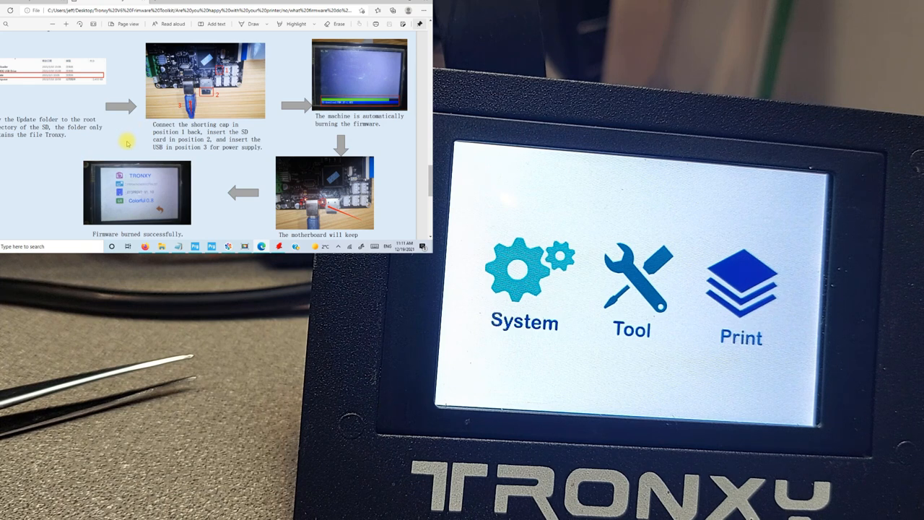
scroll("down", 3)
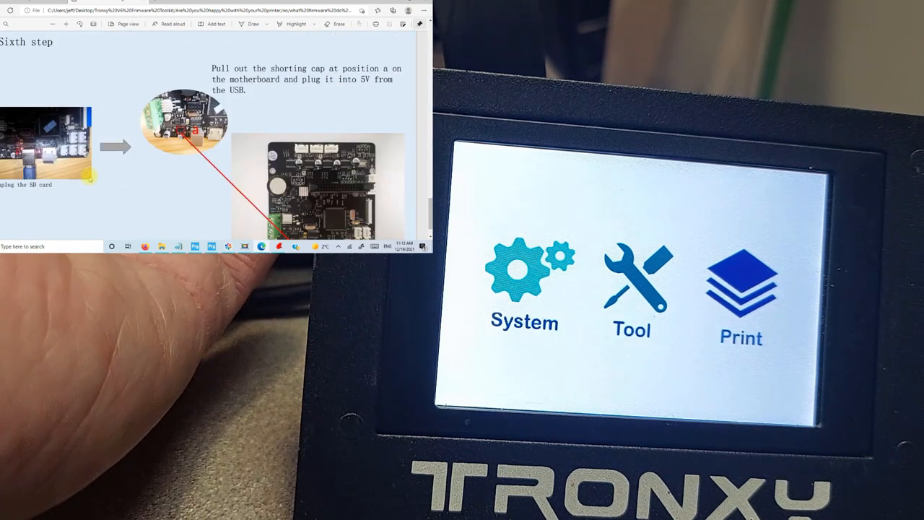
scroll("down", 3)
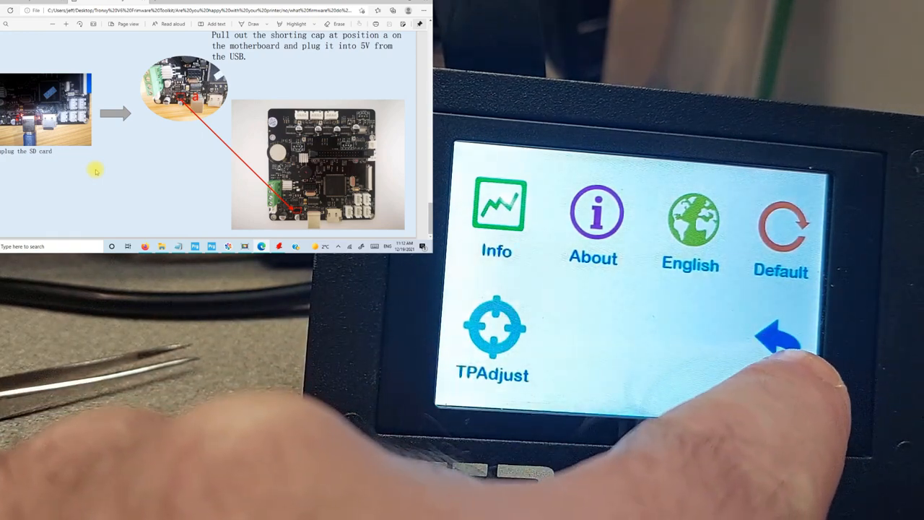
left_click(779, 335)
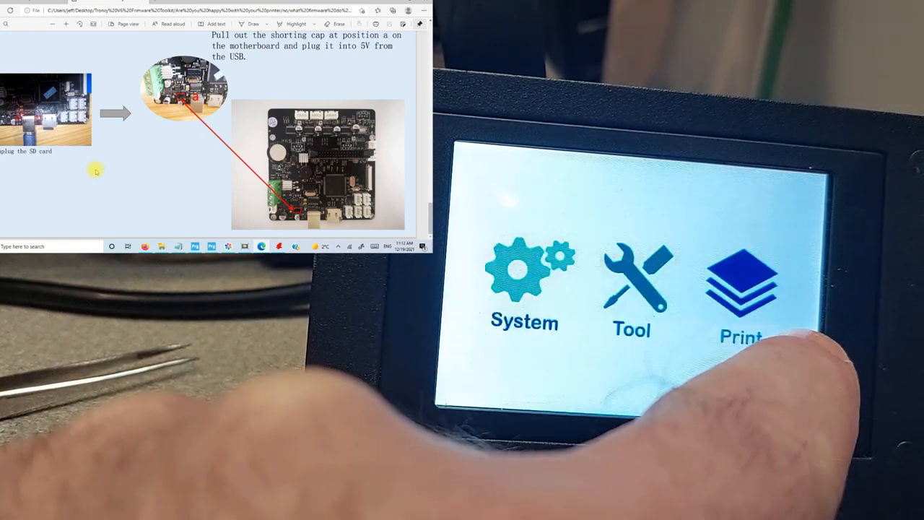
left_click(739, 288)
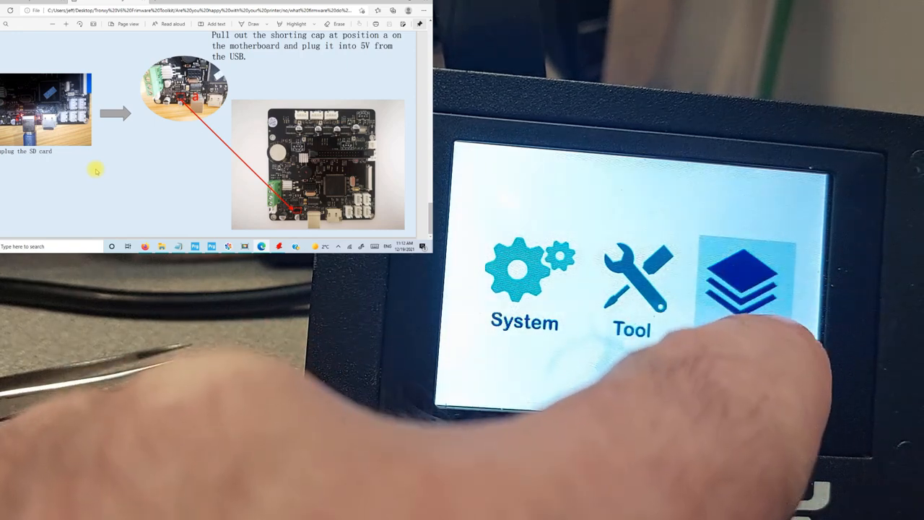
left_click(748, 286)
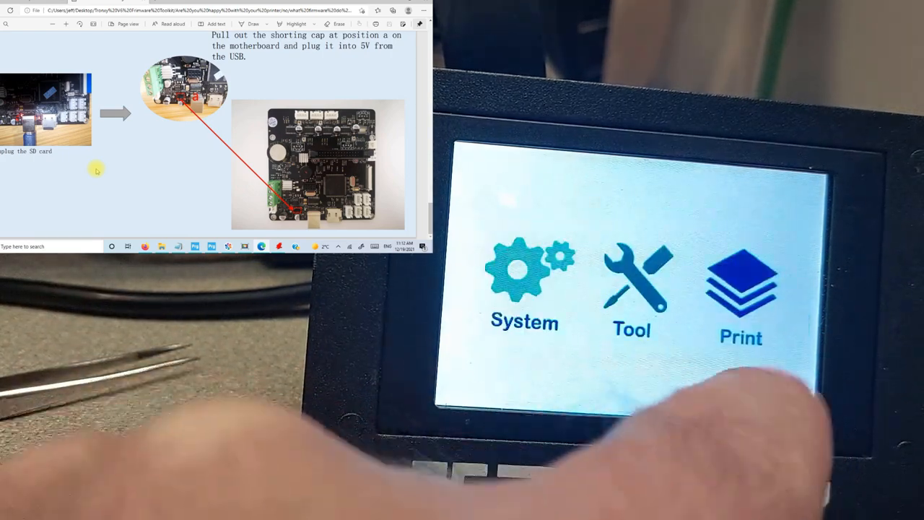
left_click(741, 296)
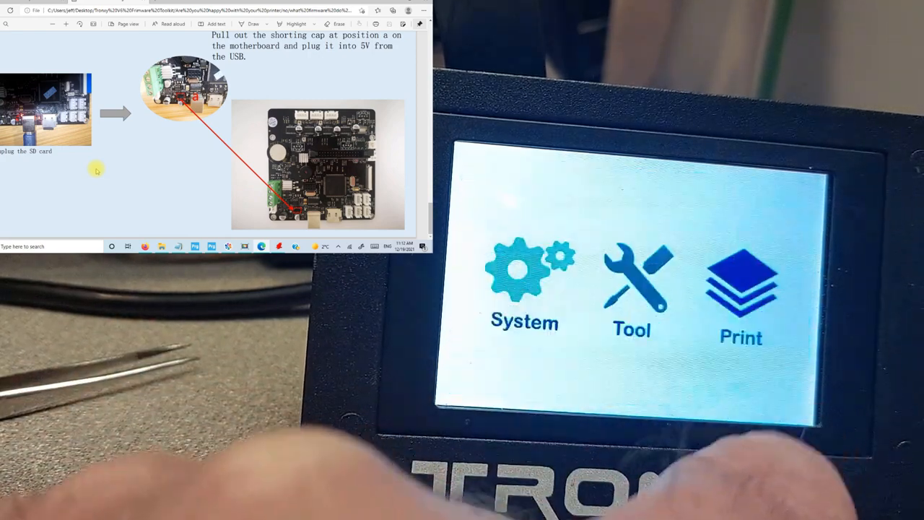
left_click(524, 289)
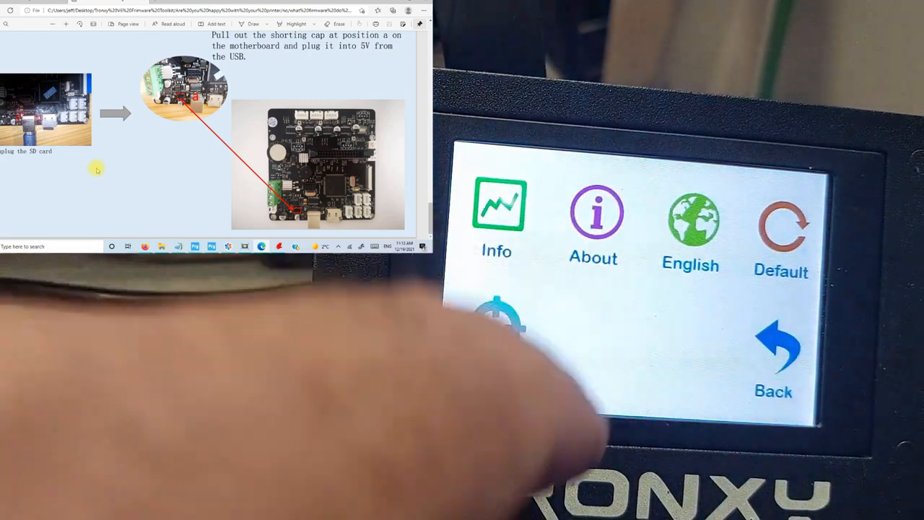
left_click(496, 220)
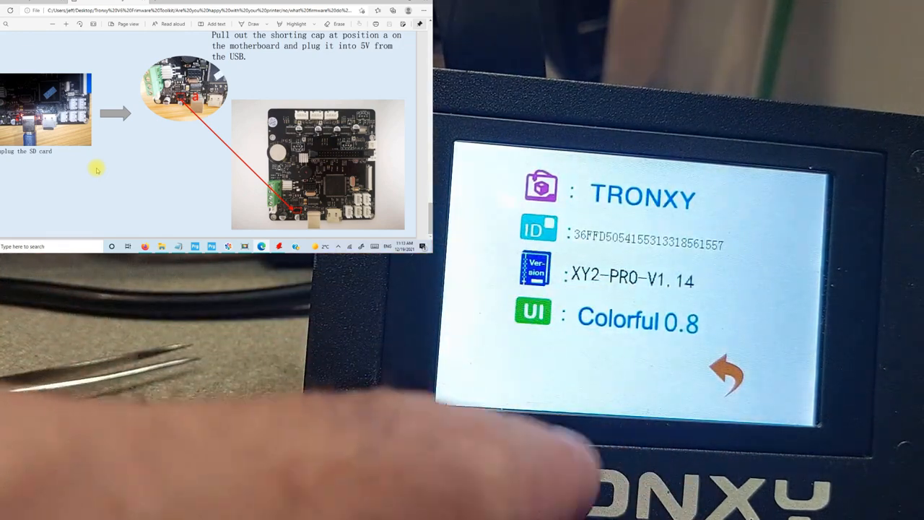
left_click(725, 373)
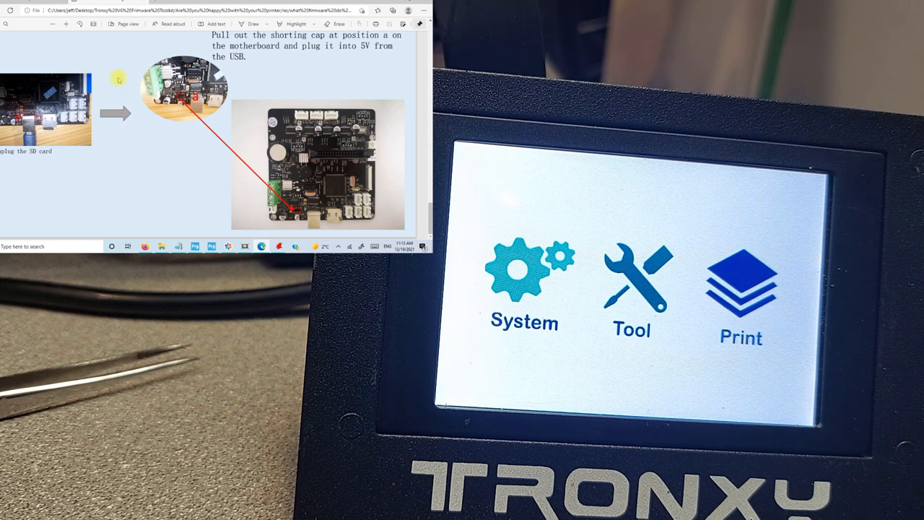
scroll("down", 3)
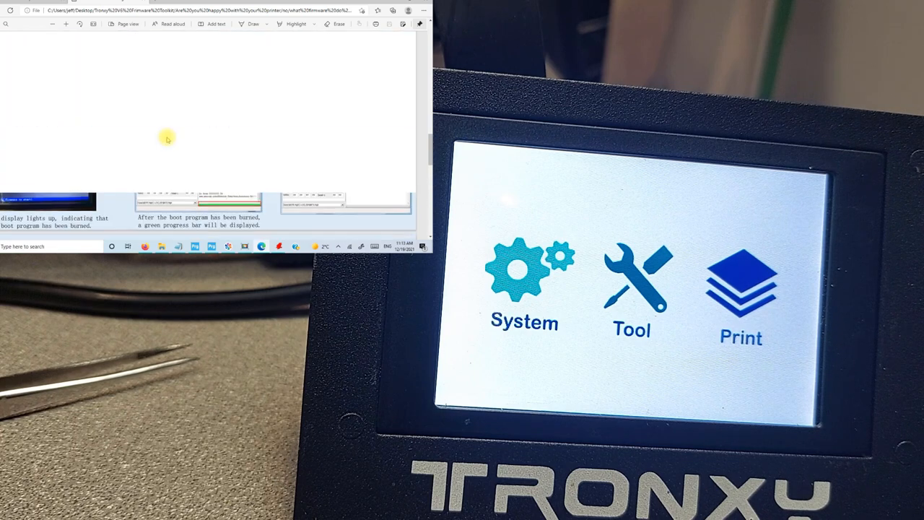
scroll("down", 3)
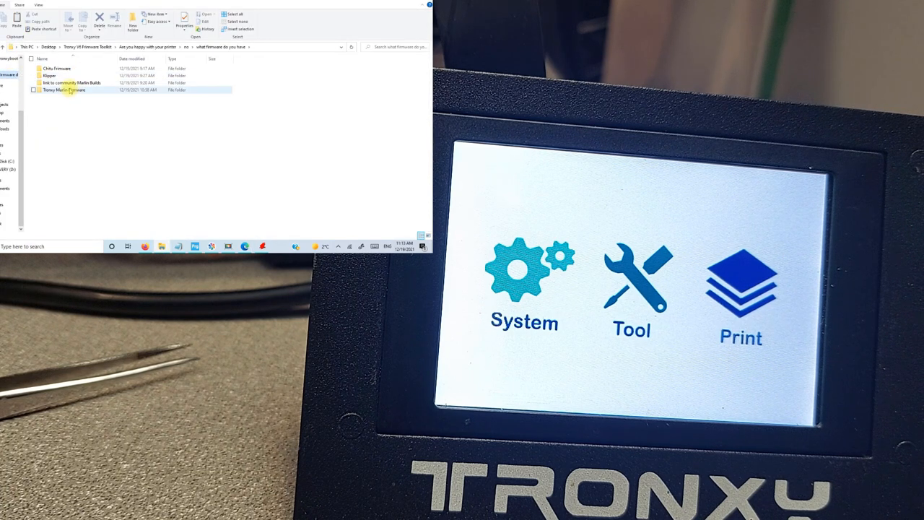
mouse_move(72, 82)
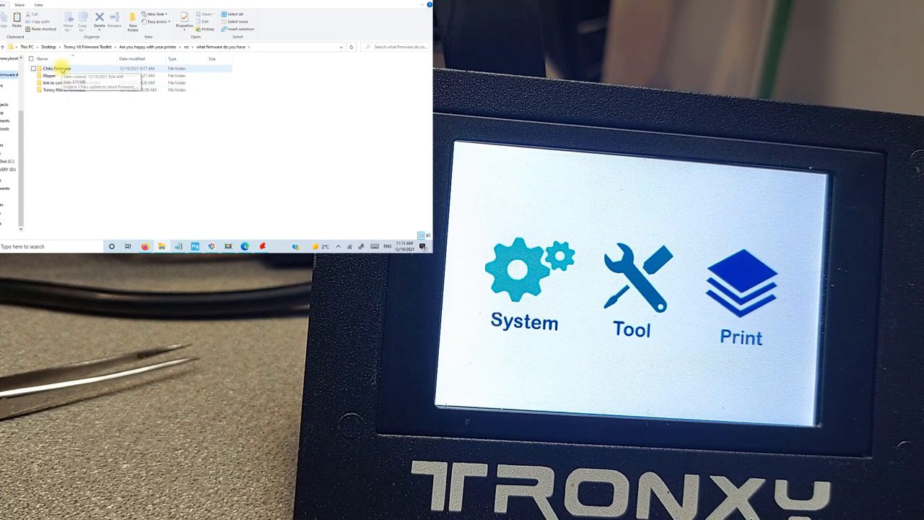
Step: Navigate into Chitu Firmware and then chitutronxybootloader.install
double_click(58, 68)
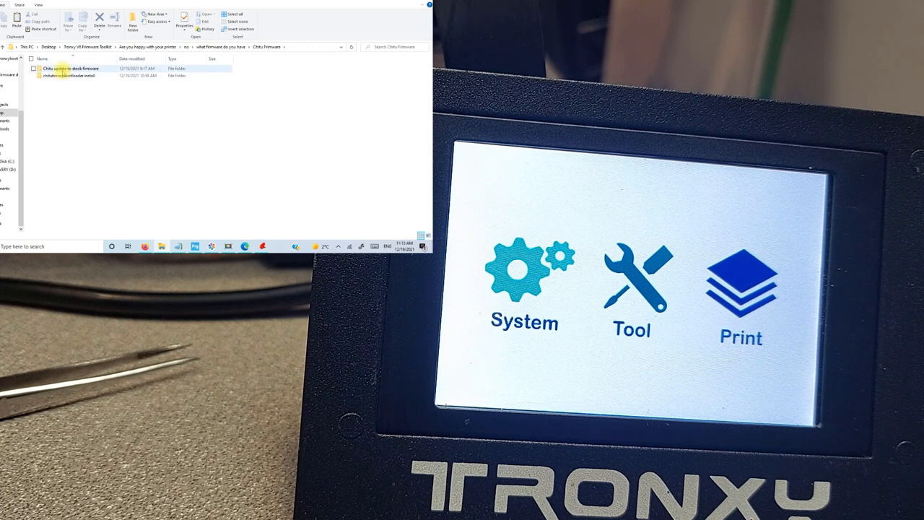
double_click(72, 68)
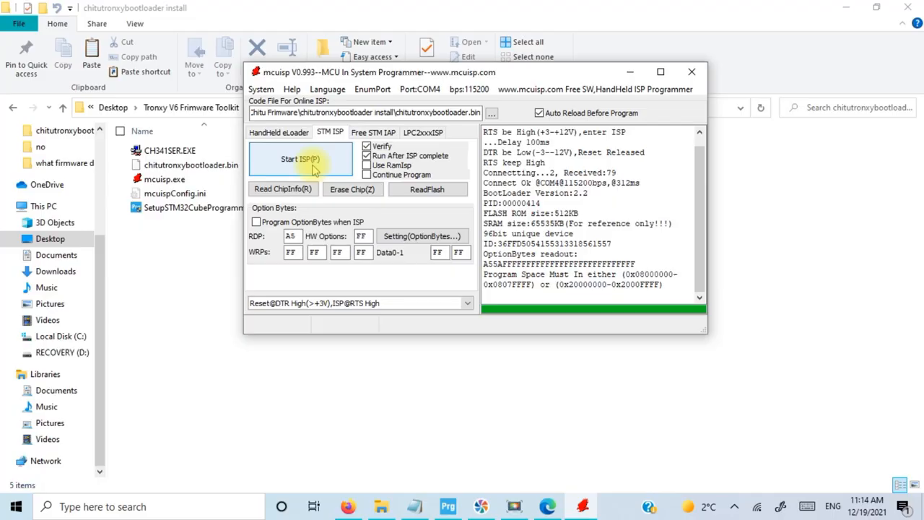
Step: In STM32CubeProgrammer, choose the UART connection and attempt to connect to the board
left_click(691, 72)
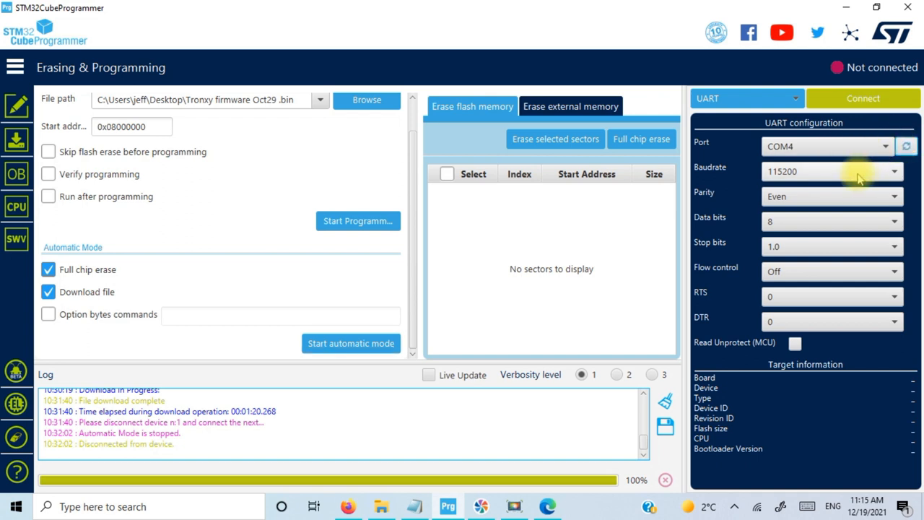
mouse_move(757, 121)
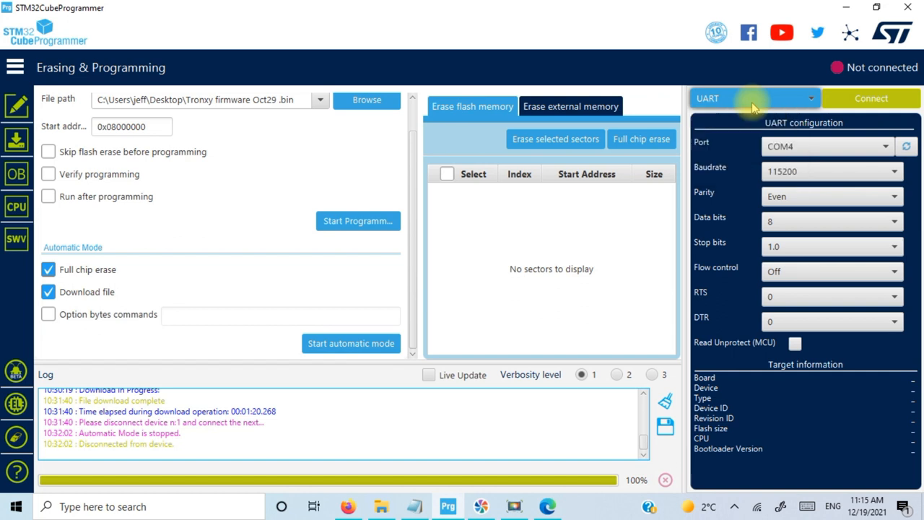
left_click(754, 98)
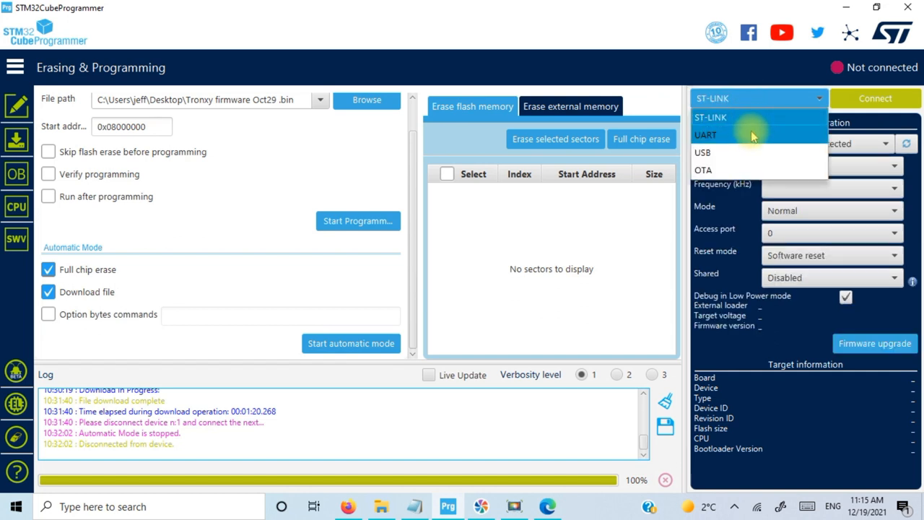
left_click(705, 136)
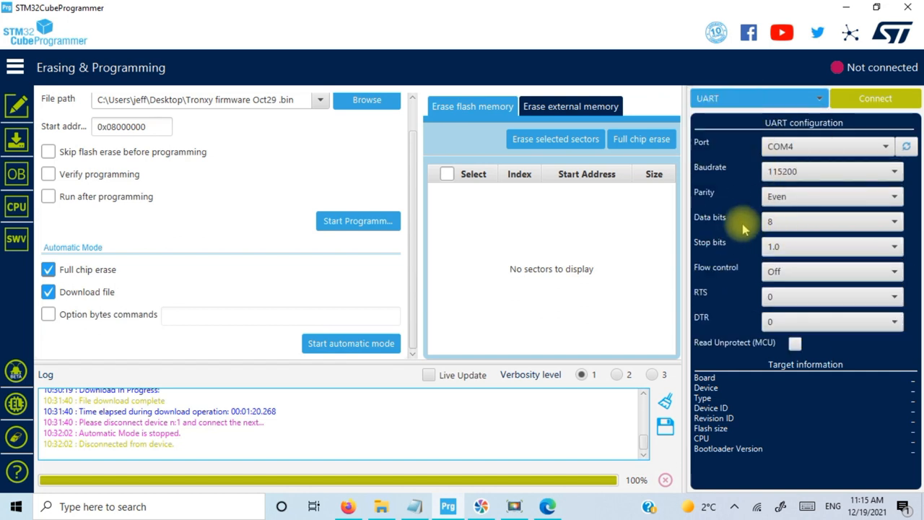
left_click(875, 98)
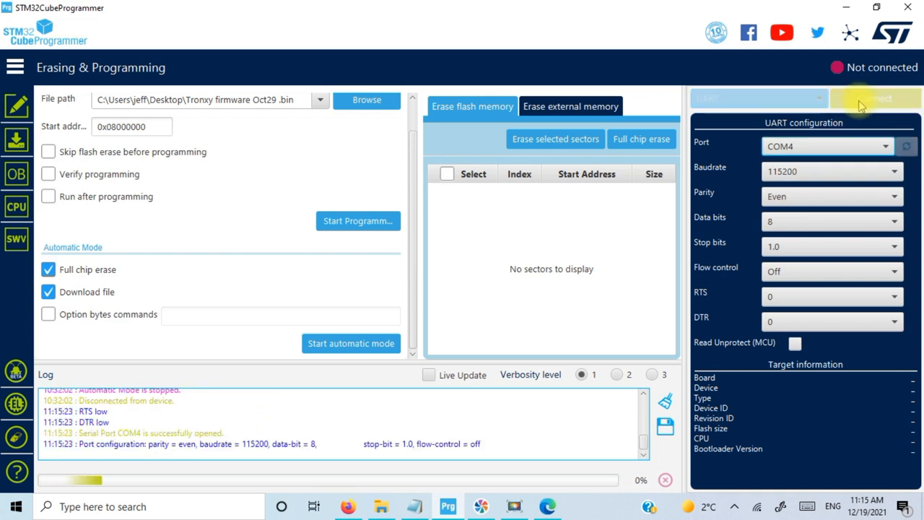
left_click(875, 98)
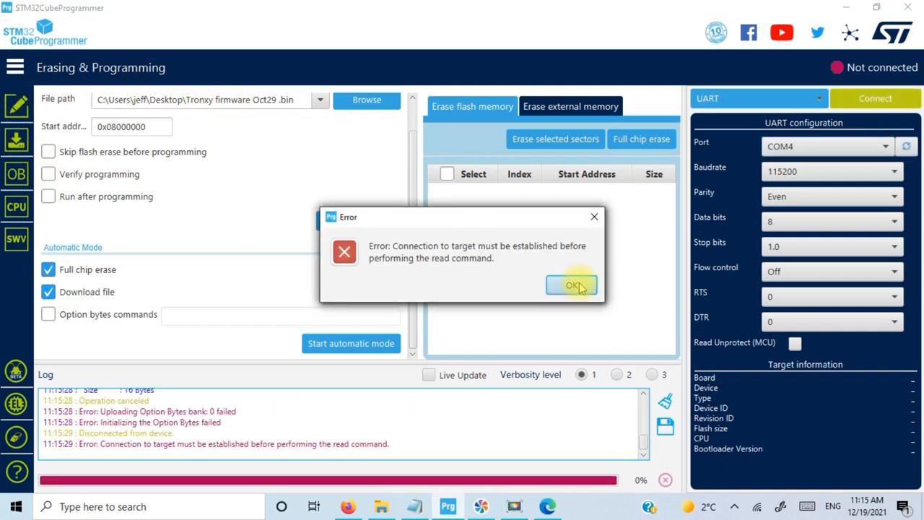
Step: Dismiss the connection, option-bytes initialization and option-bytes upload error dialogs
left_click(571, 286)
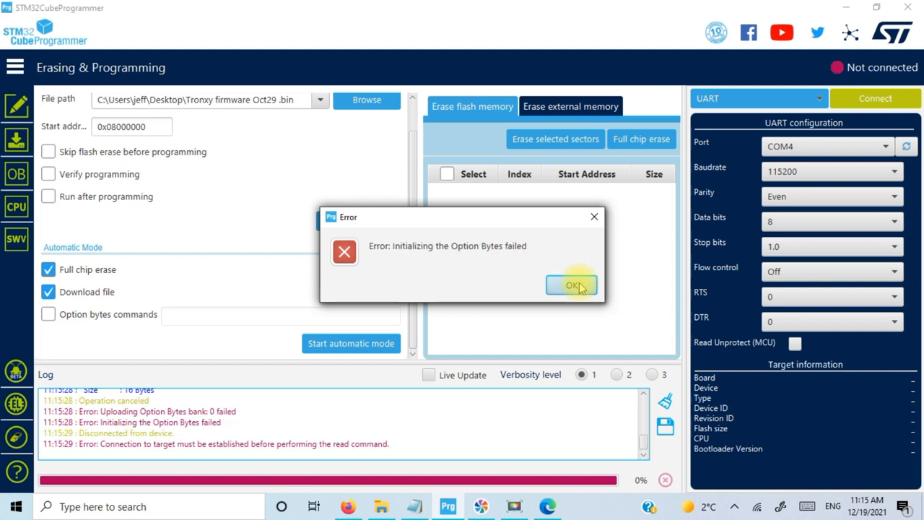
left_click(572, 286)
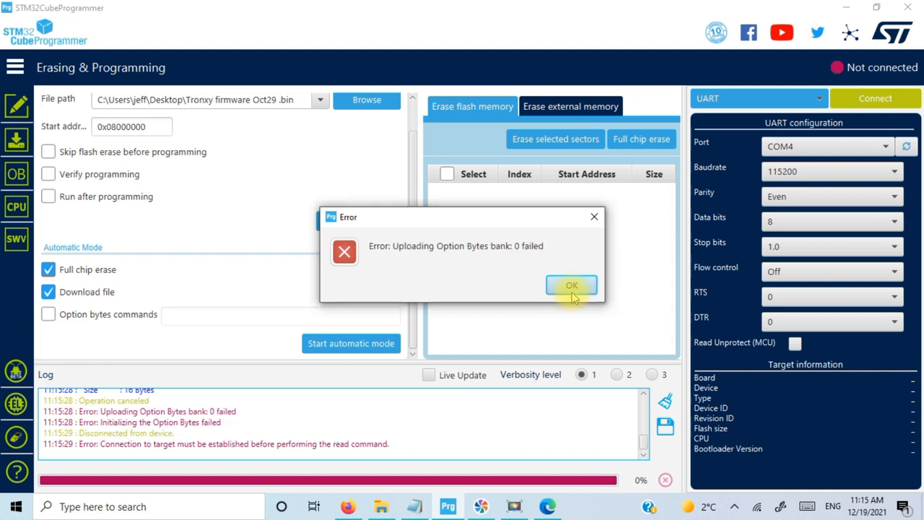
left_click(572, 285)
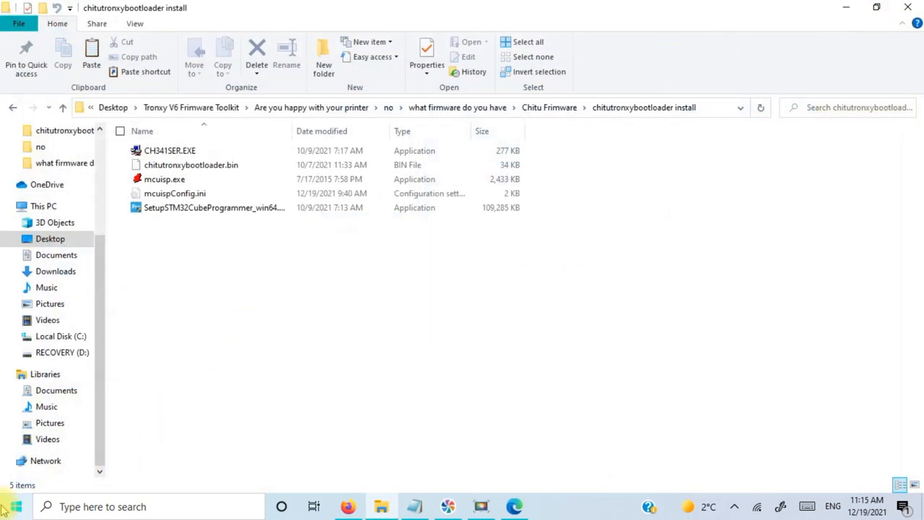
Step: Relaunch STM32CubeProgrammer and connect over UART COM4 at 115200 baud, even parity
left_click(14, 505)
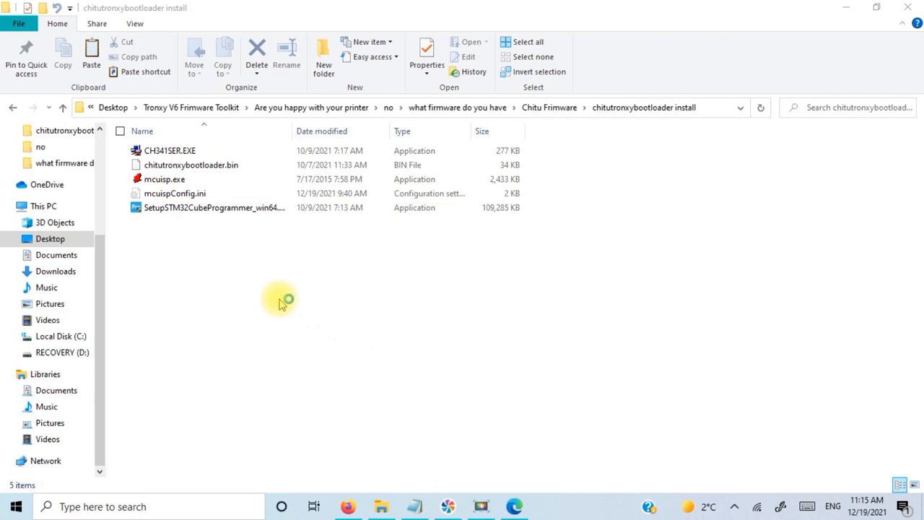
double_click(213, 208)
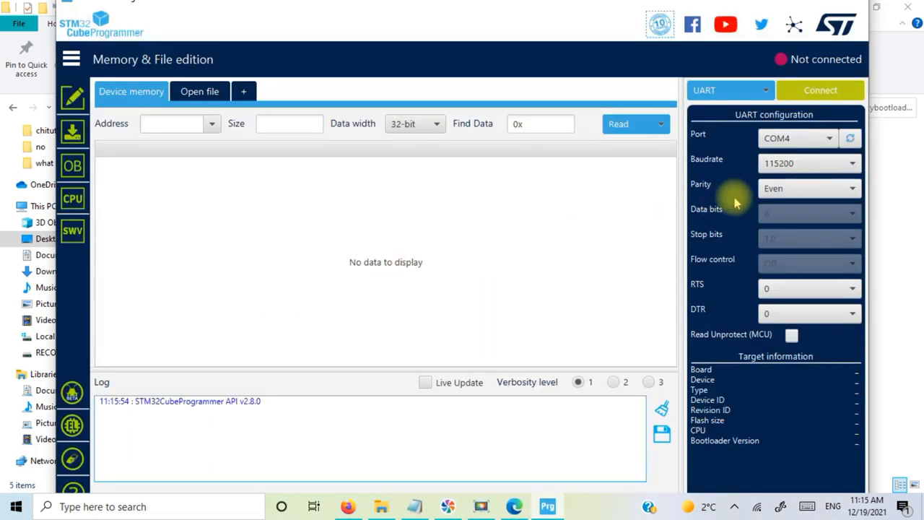
mouse_move(821, 90)
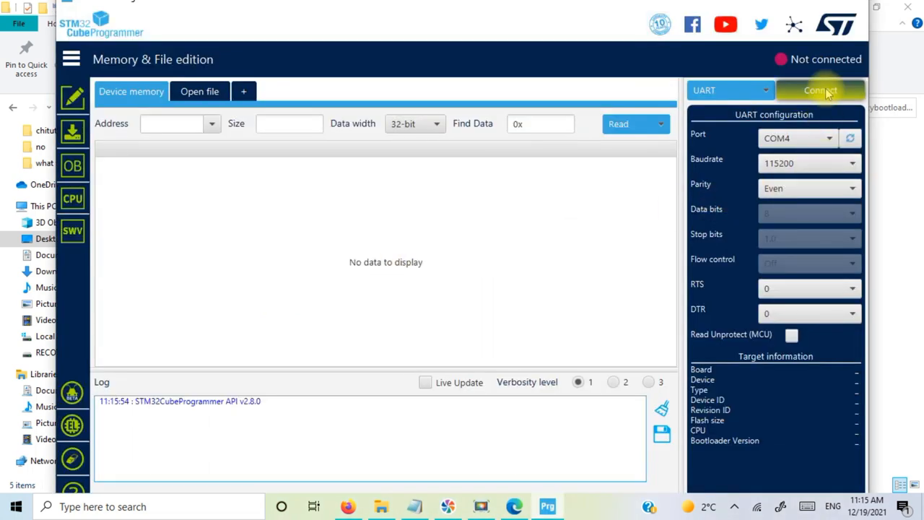
left_click(821, 90)
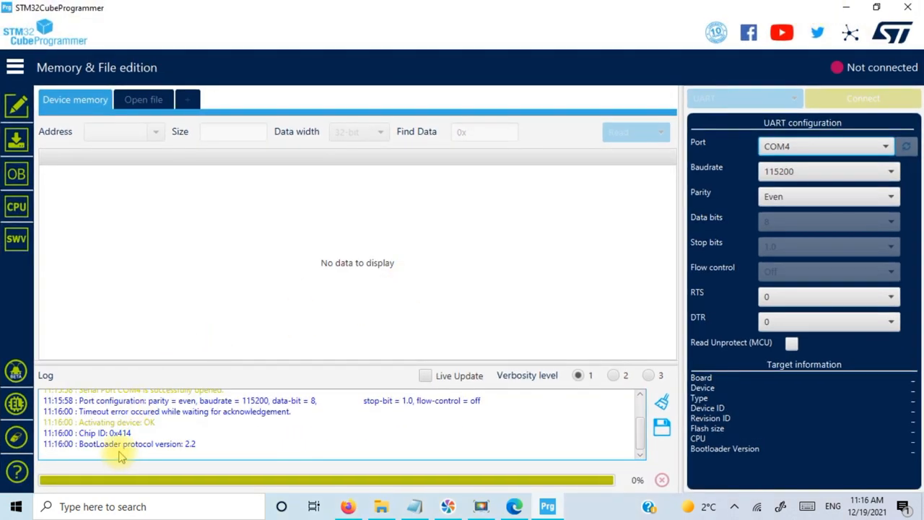
Step: In Erasing & Programming, browse to chitutronxybootloader.bin in the bootloader install folder
left_click(863, 98)
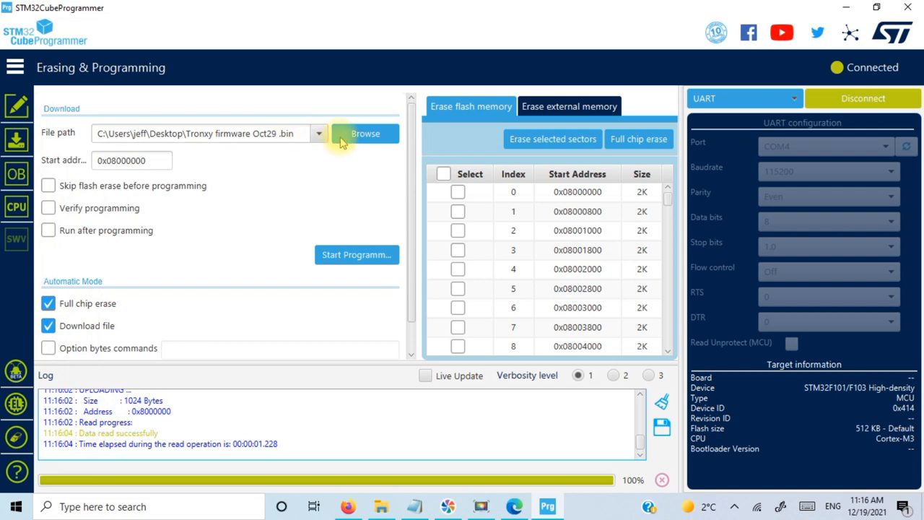
left_click(363, 133)
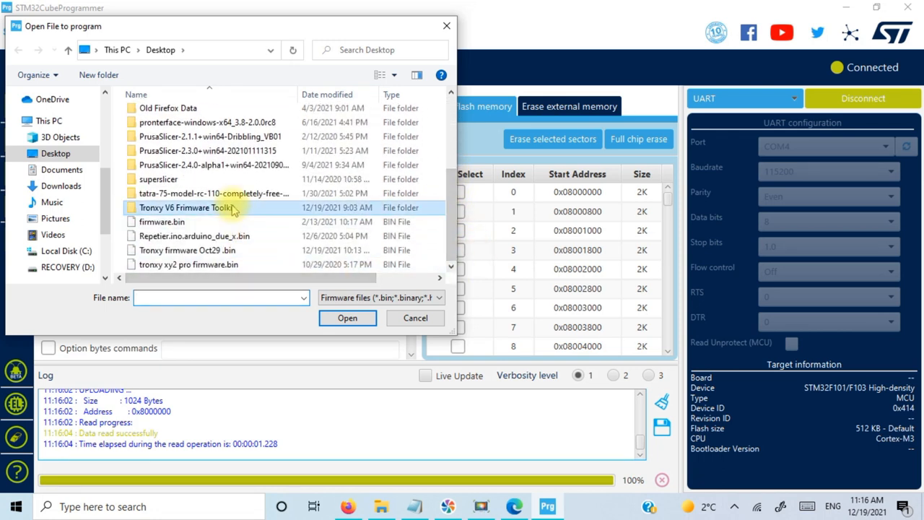
double_click(185, 208)
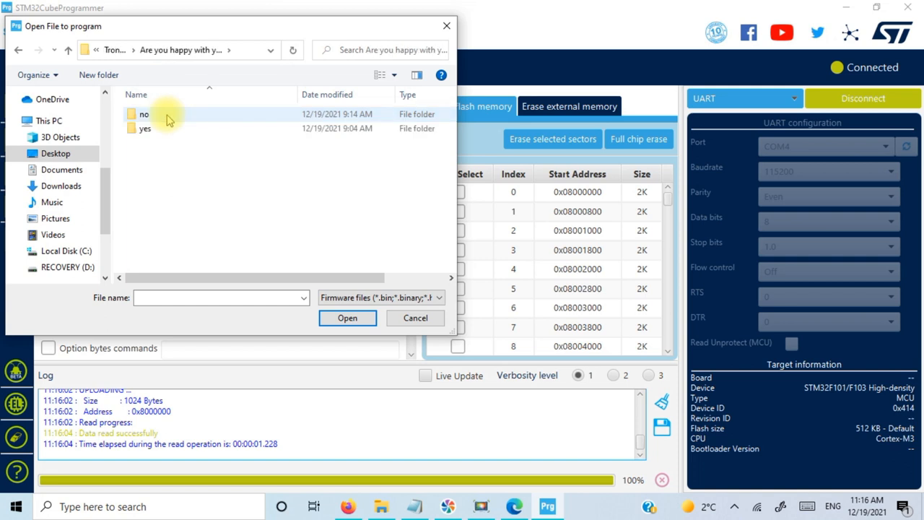
double_click(144, 114)
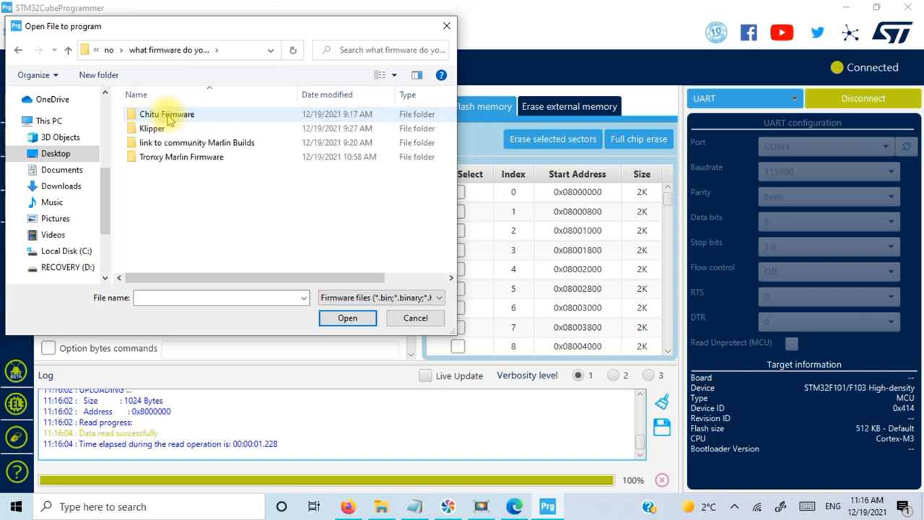
left_click(168, 114)
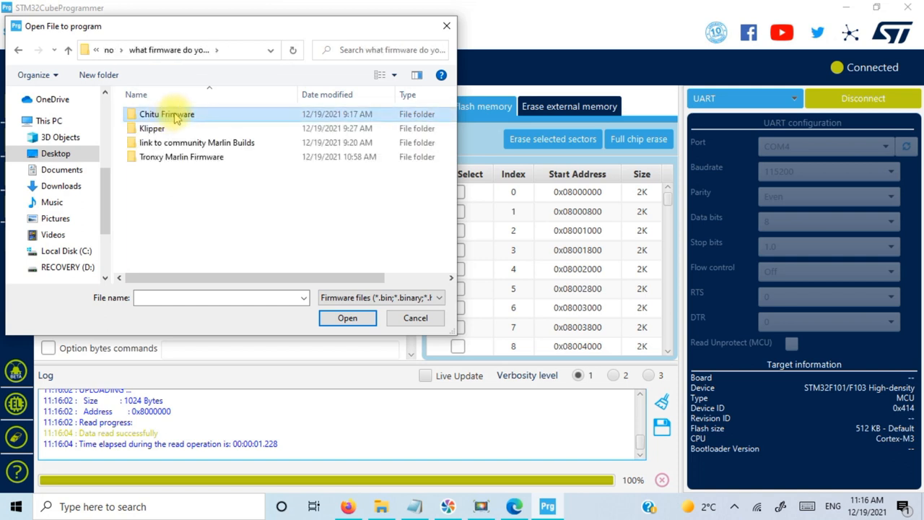
double_click(166, 114)
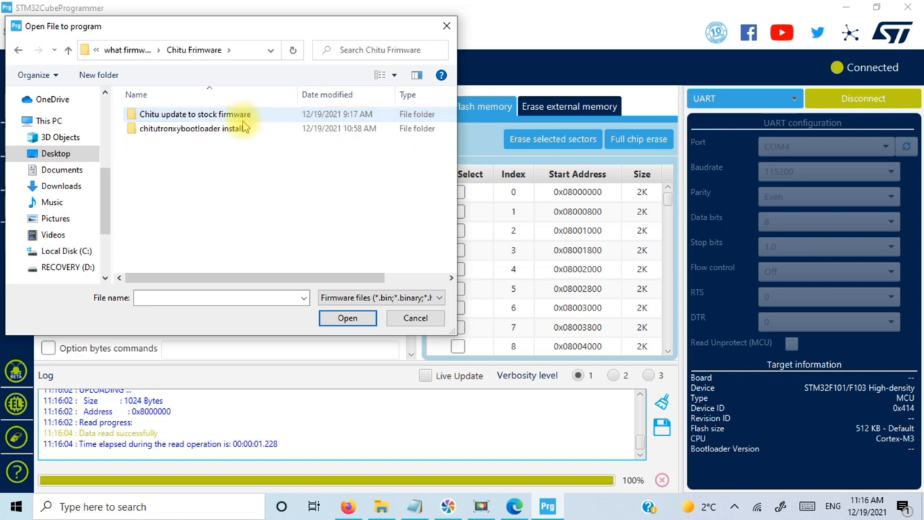
double_click(192, 127)
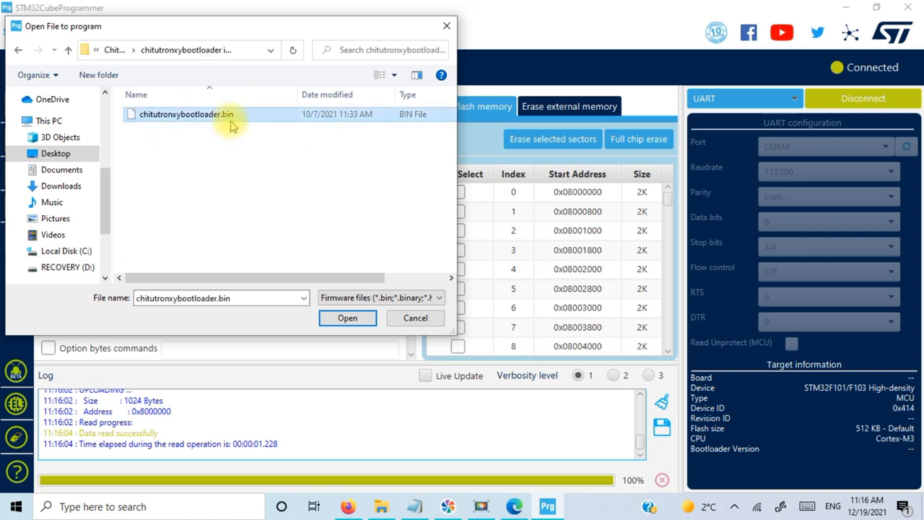
left_click(346, 318)
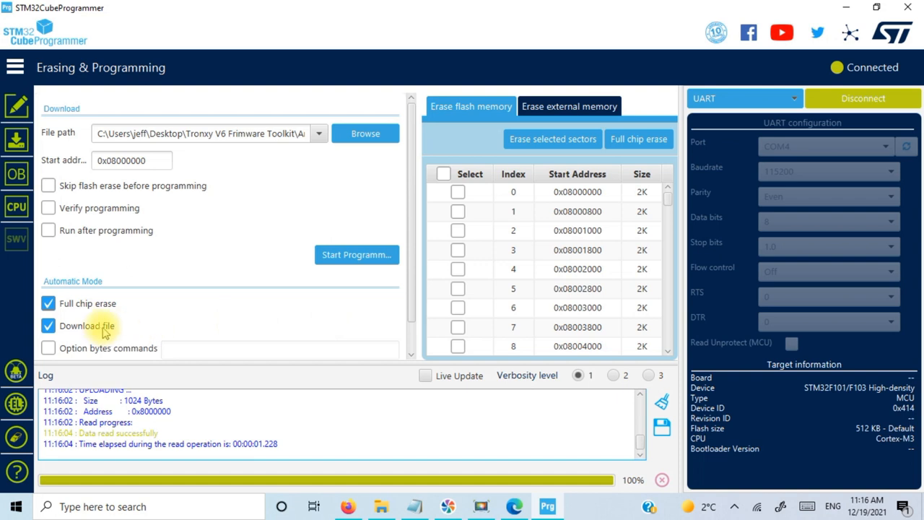
mouse_move(208, 326)
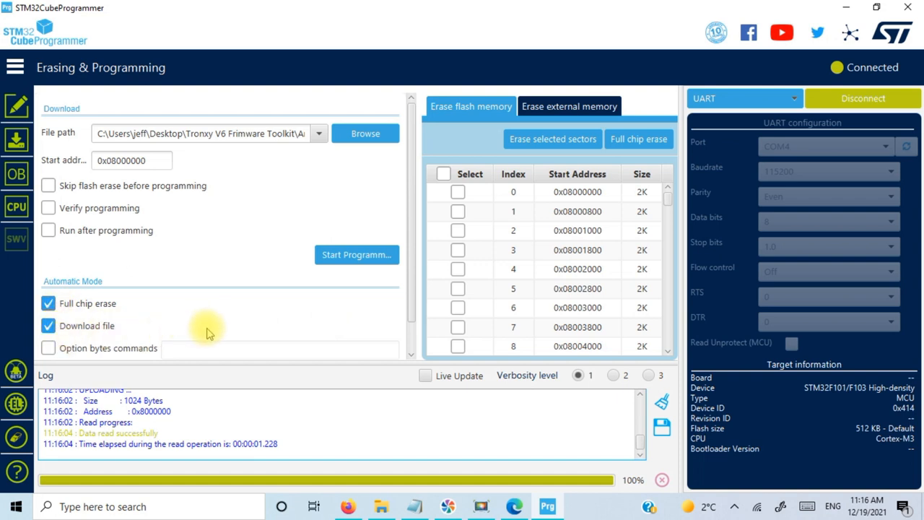
Step: Run automatic mode with full chip erase and download, stopping once the download completes
scroll("down", 3)
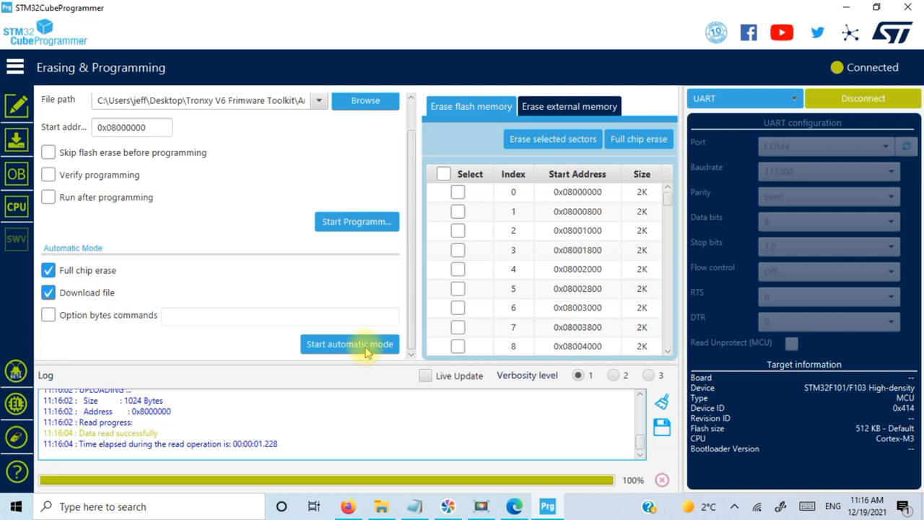
left_click(350, 344)
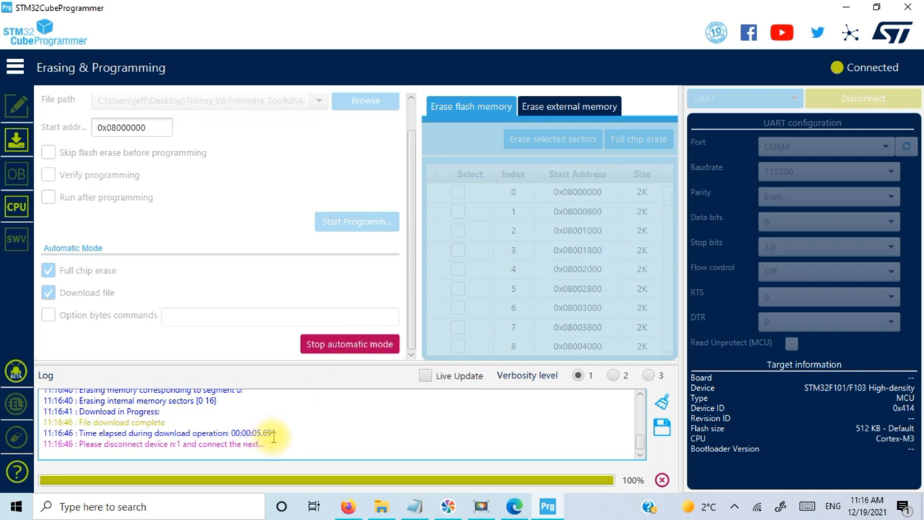
left_click(349, 344)
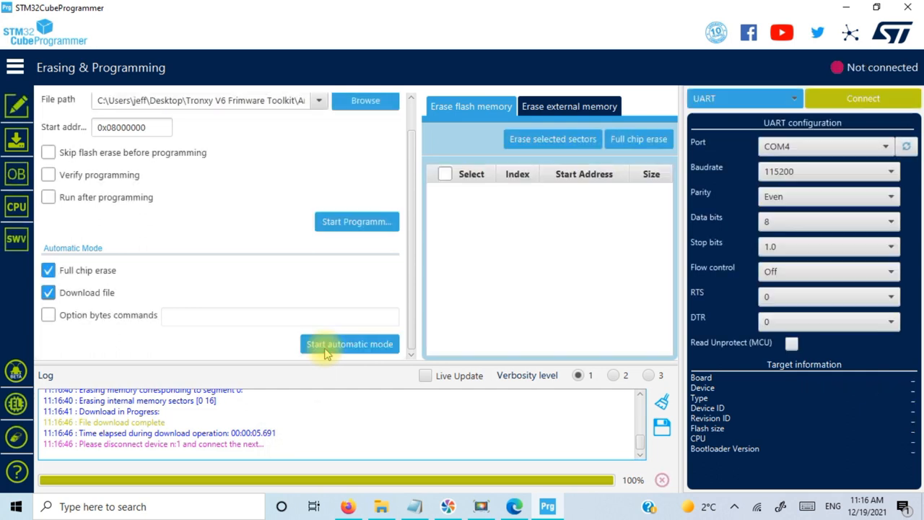
left_click(350, 344)
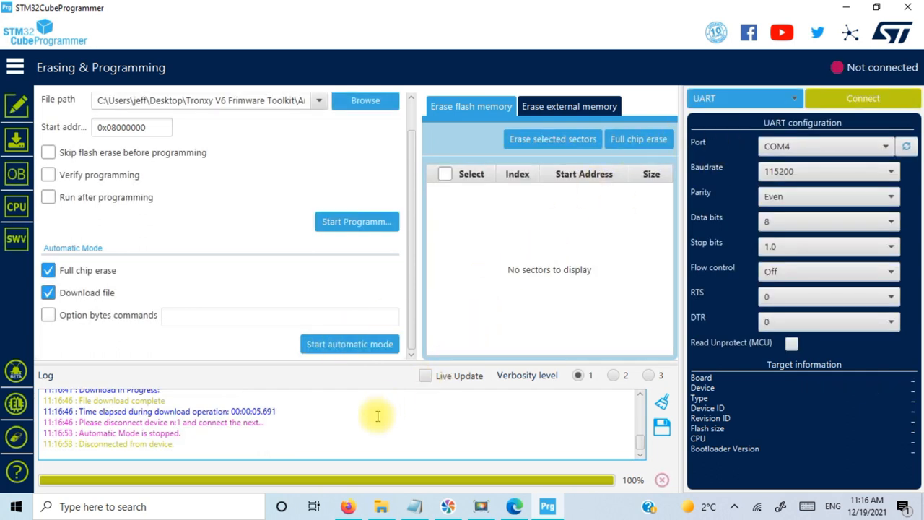
mouse_move(341, 422)
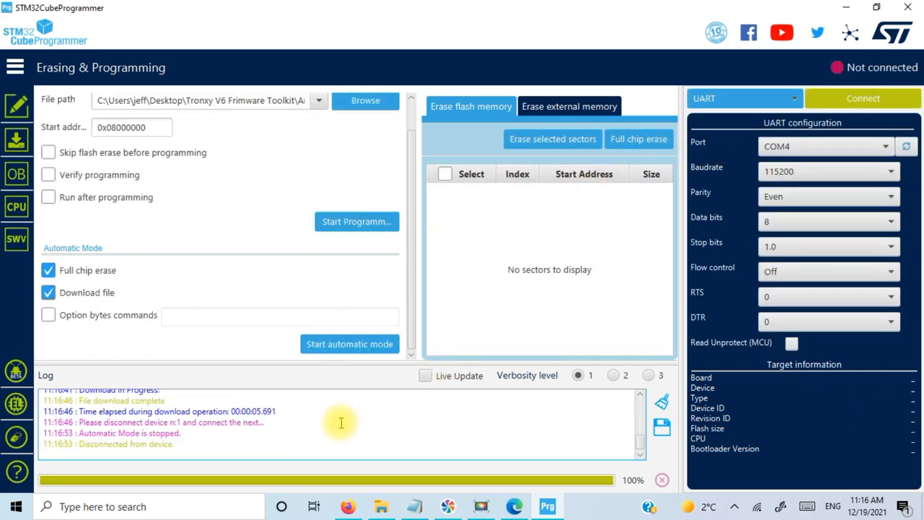
mouse_move(459, 460)
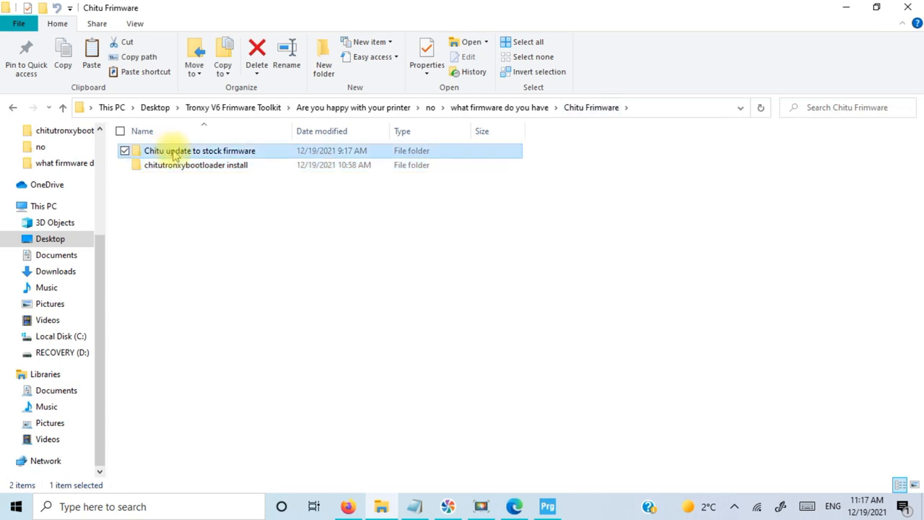
mouse_move(282, 150)
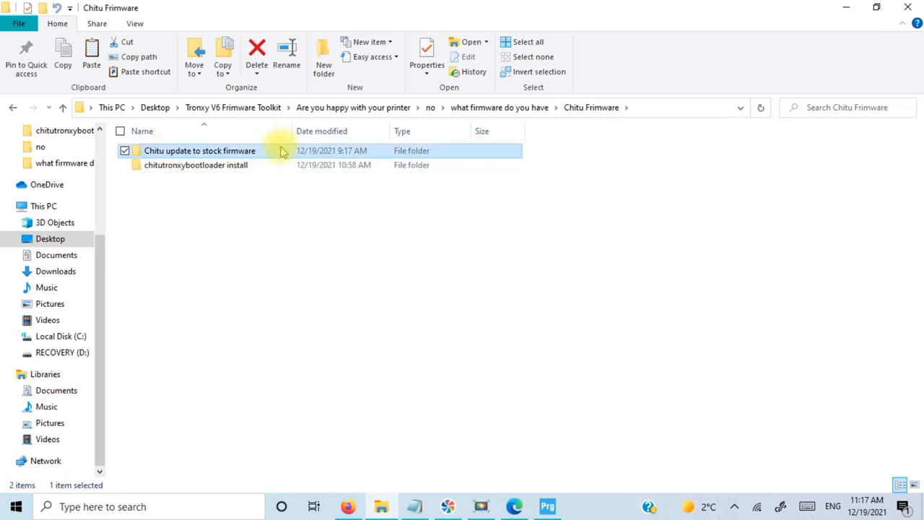
Step: Open the 'Chitu update to stock firmware' folder
double_click(200, 150)
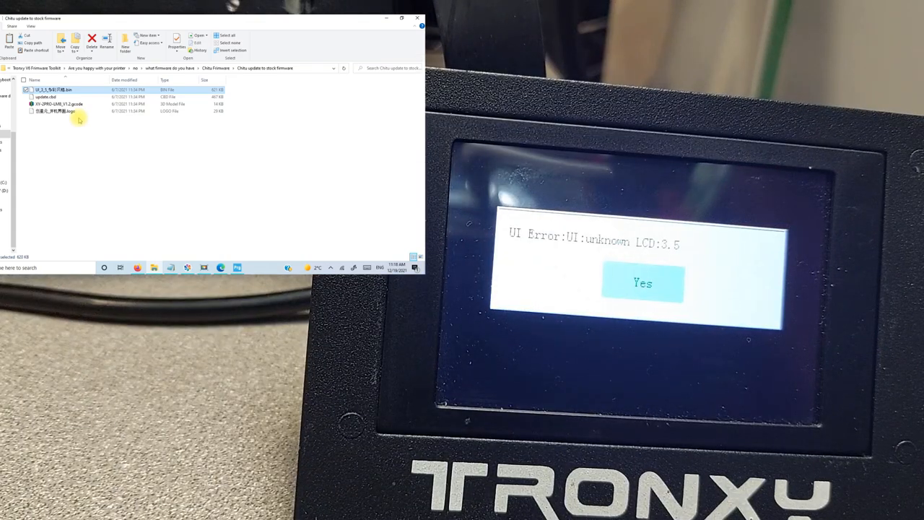
Step: Acknowledge the unknown-LCD error, print UI_3_5_1.BIN, and dismiss the printing done message
left_click(641, 282)
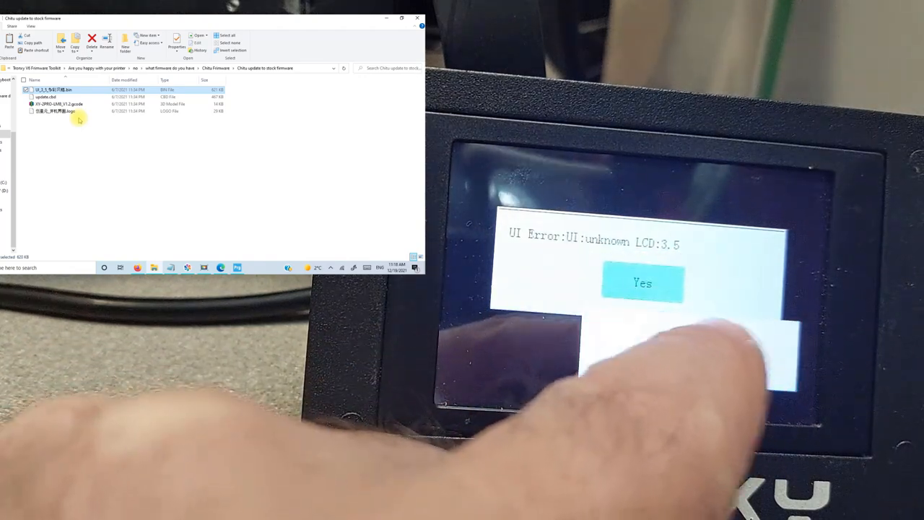
left_click(641, 282)
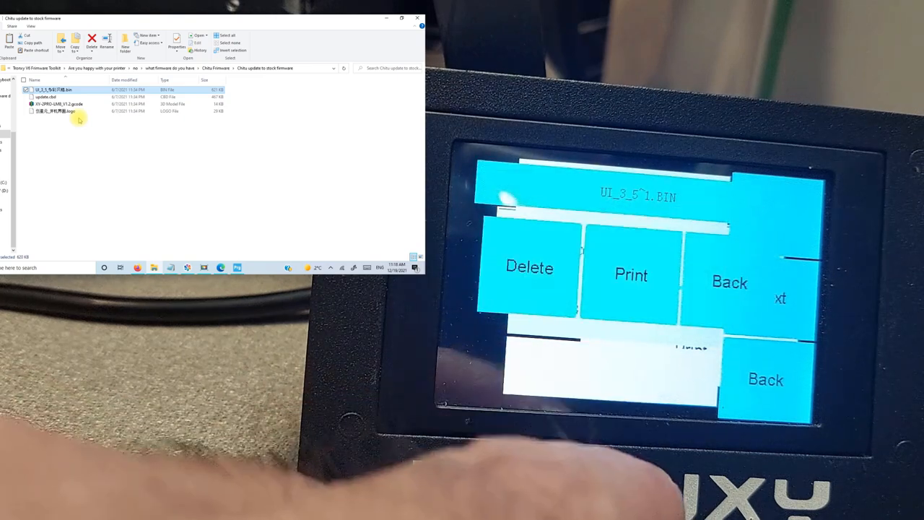
left_click(630, 274)
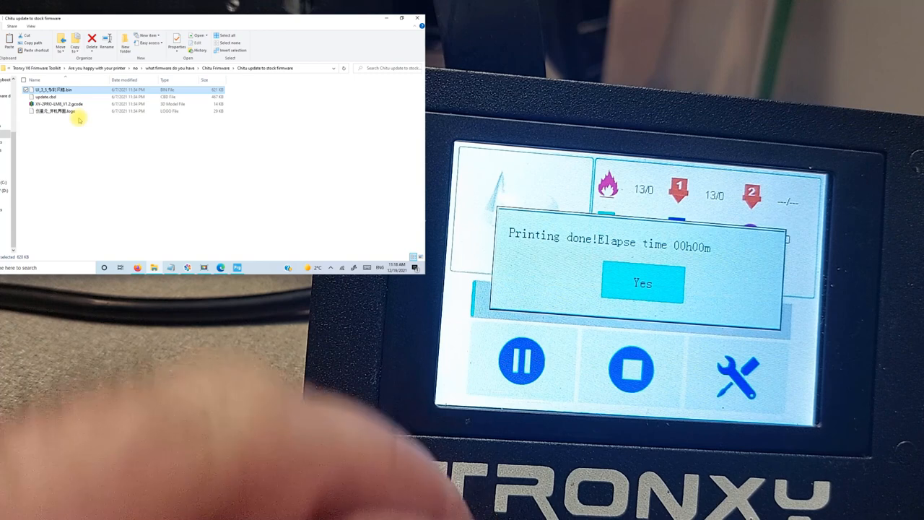
left_click(641, 282)
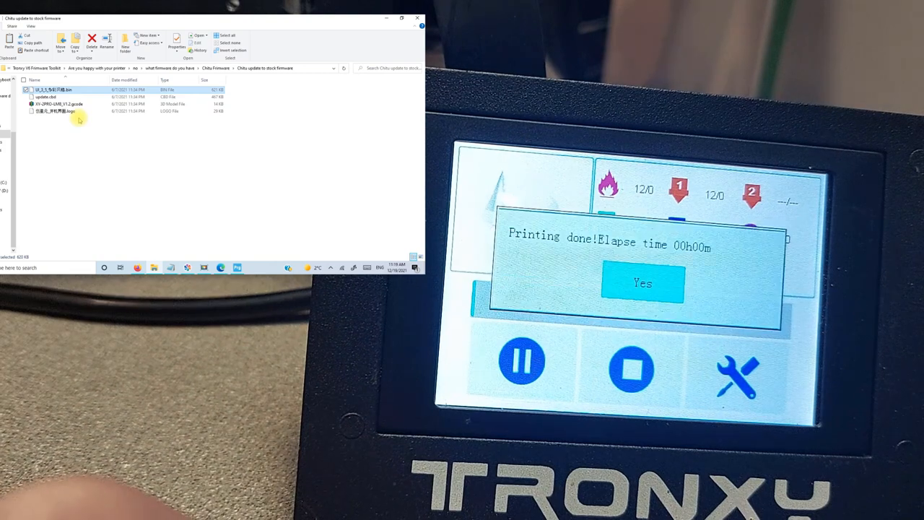
left_click(641, 282)
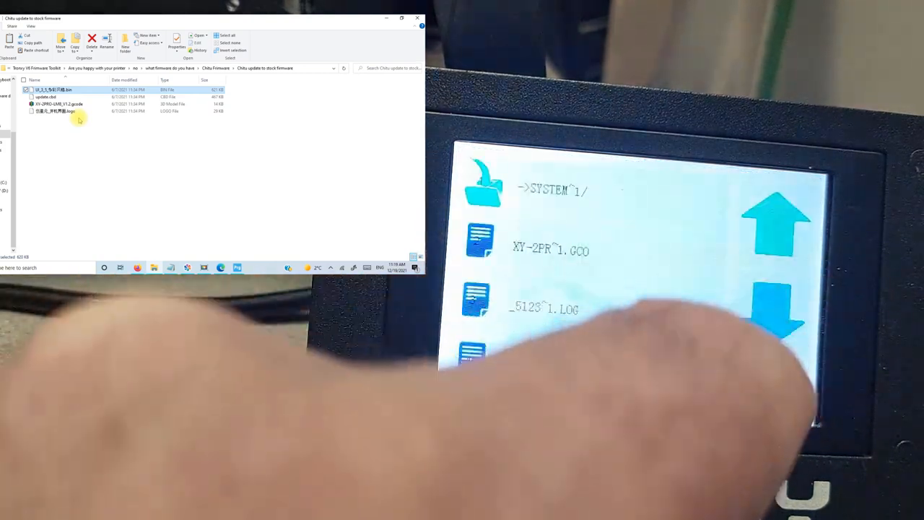